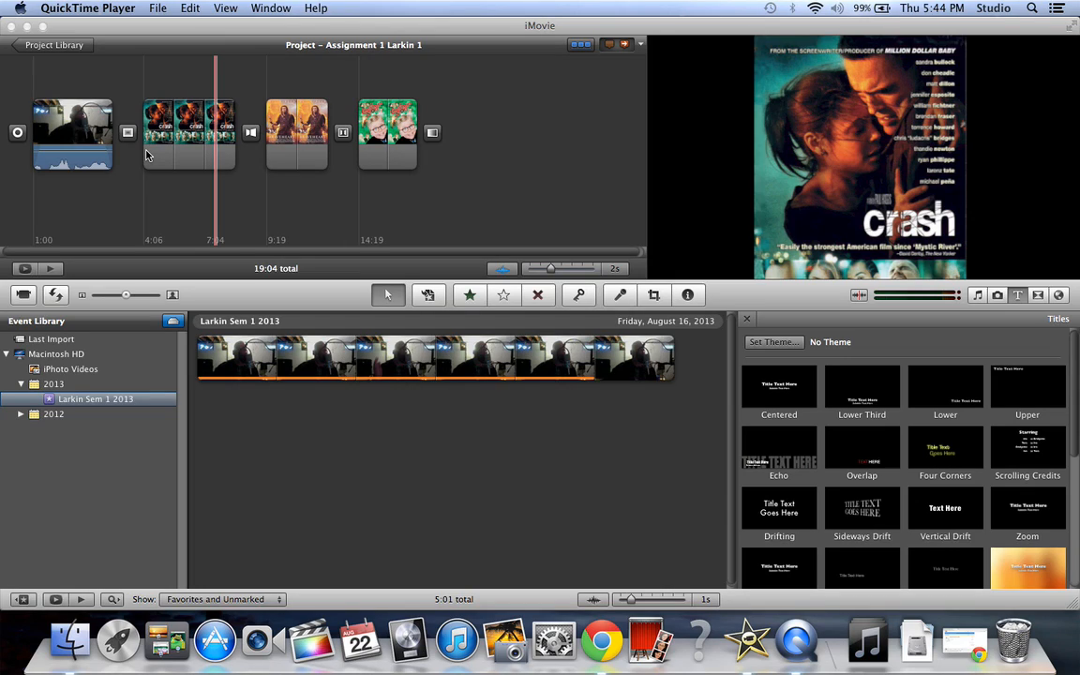
pyautogui.moveTo(83, 143)
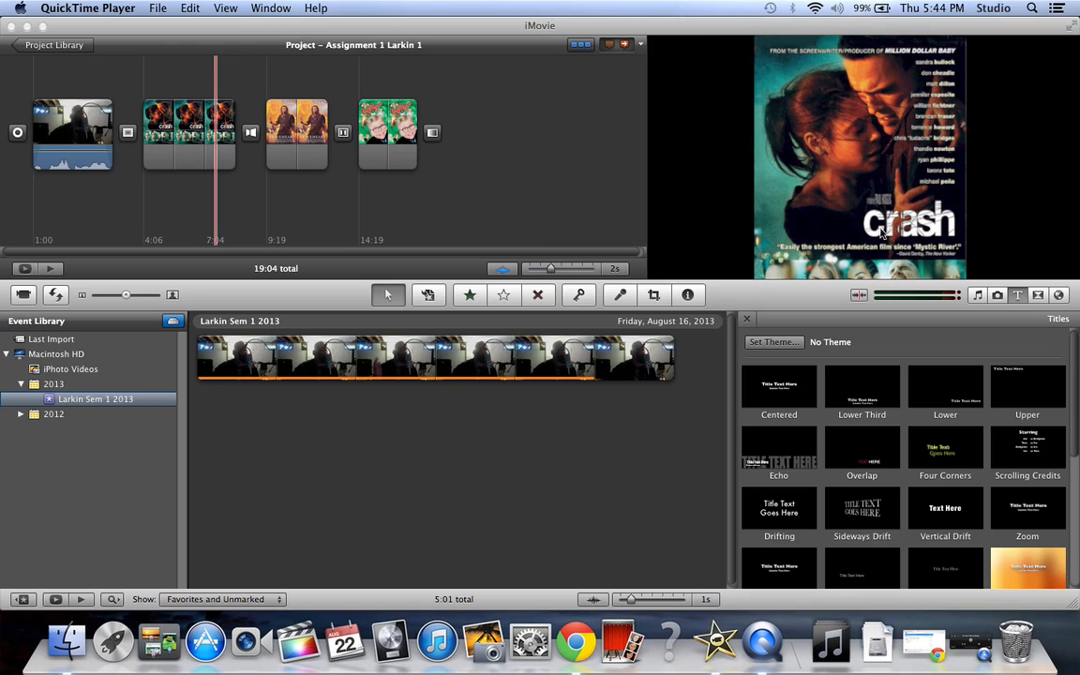
pyautogui.moveTo(468, 210)
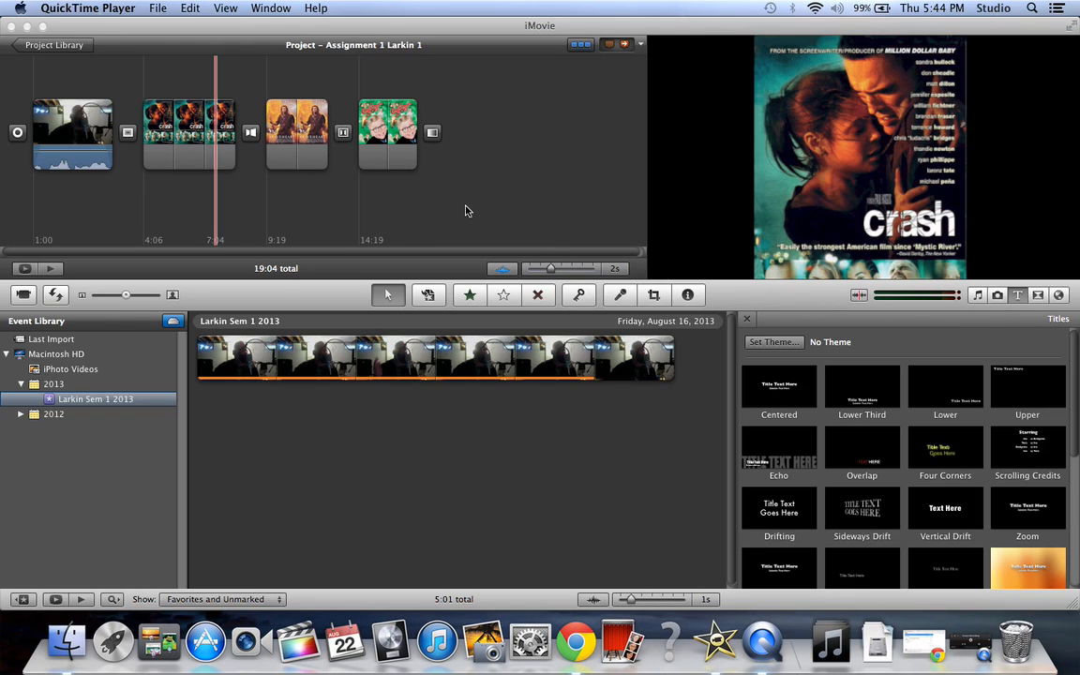
pyautogui.moveTo(896, 311)
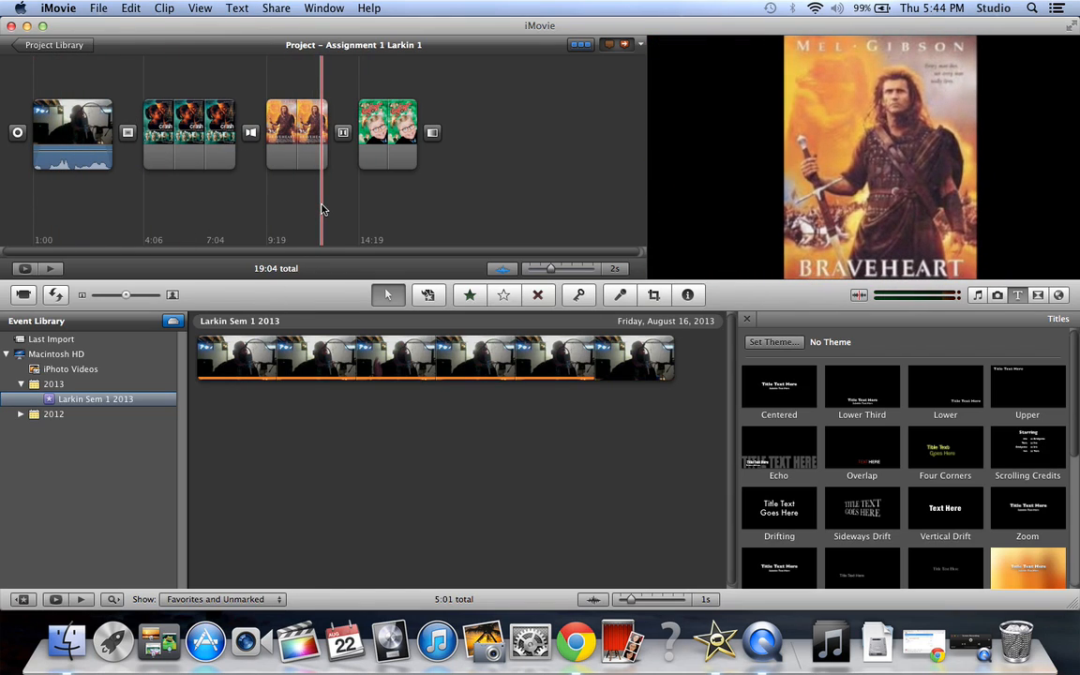
# - Preview the Braveheart poster, opening webcam, and A Christmas Story poster clips
pyautogui.click(72, 174)
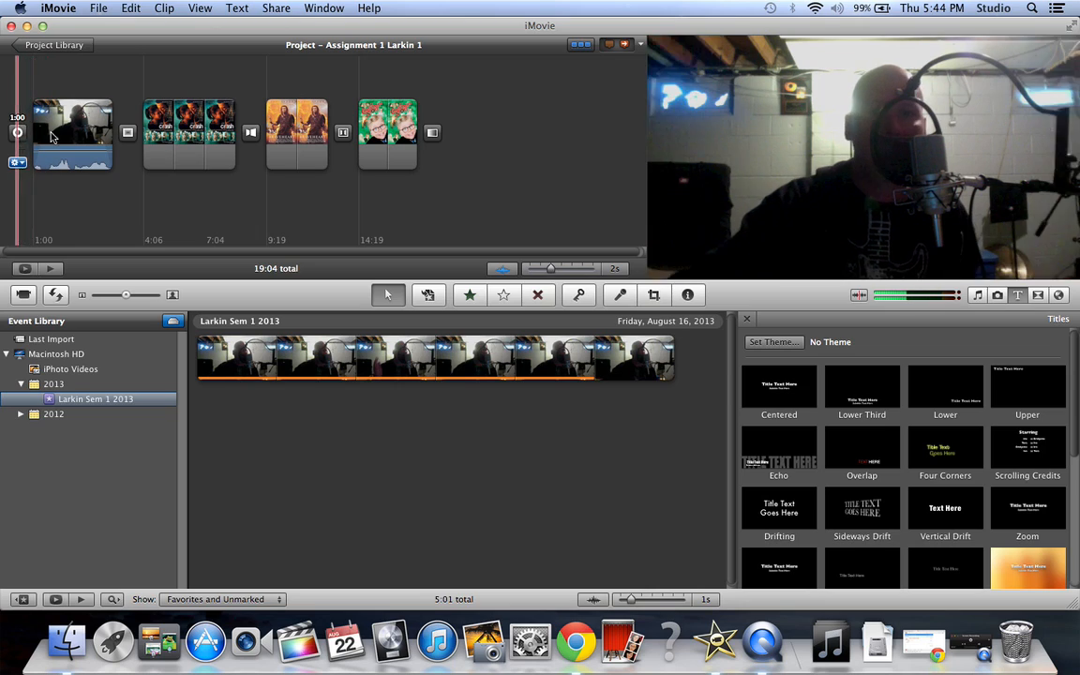
pyautogui.click(387, 131)
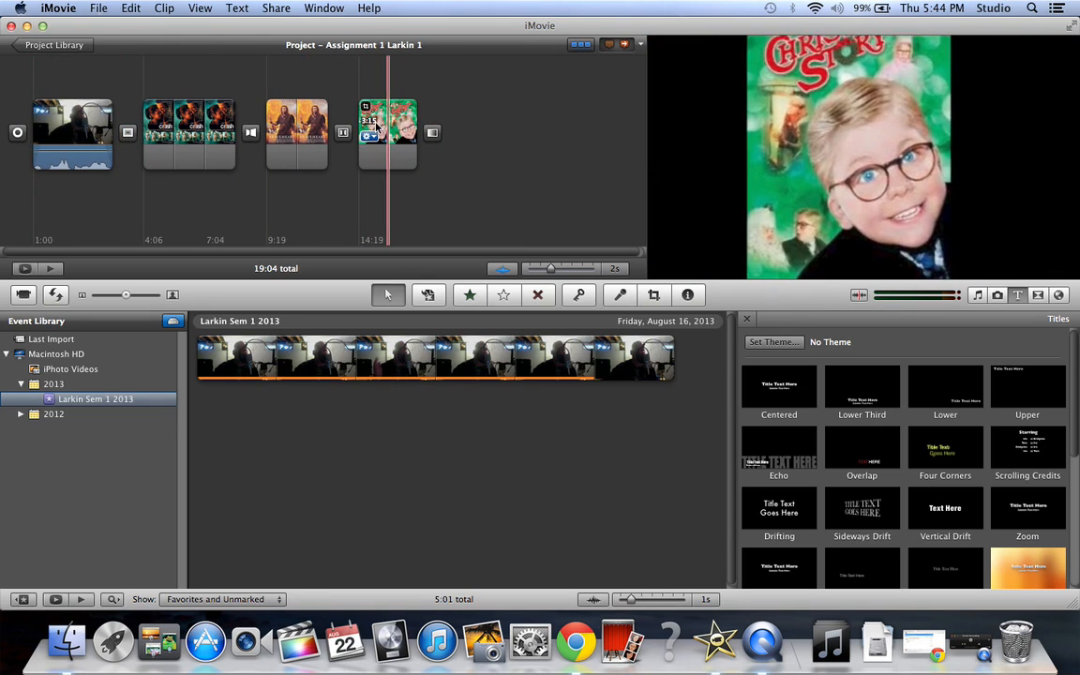
pyautogui.click(316, 126)
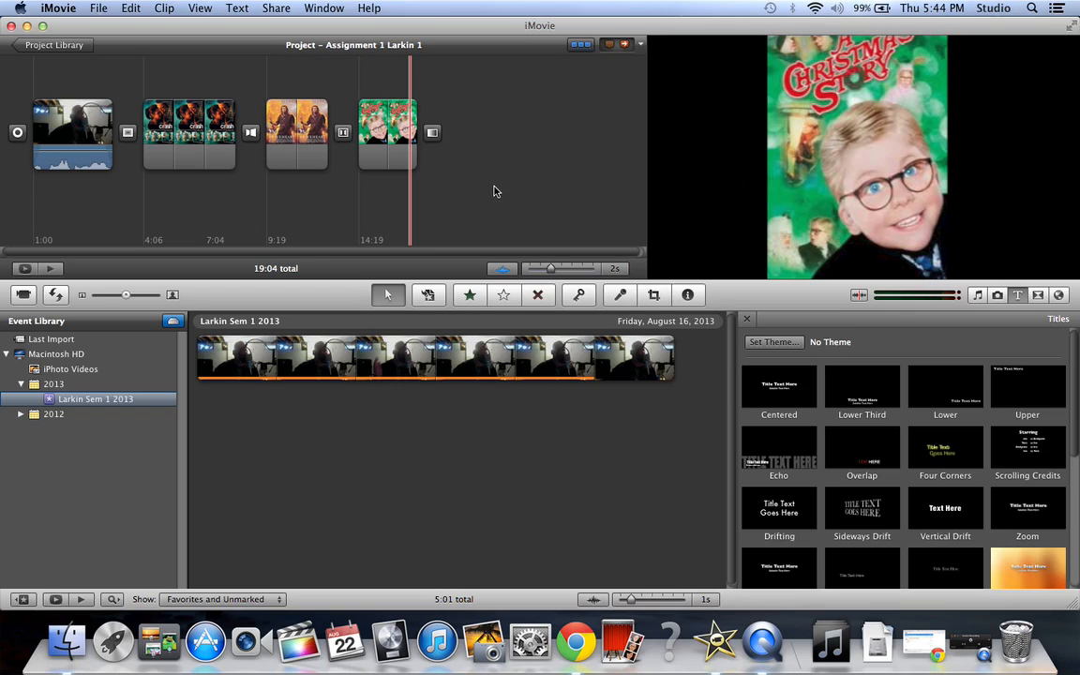
pyautogui.moveTo(522, 188)
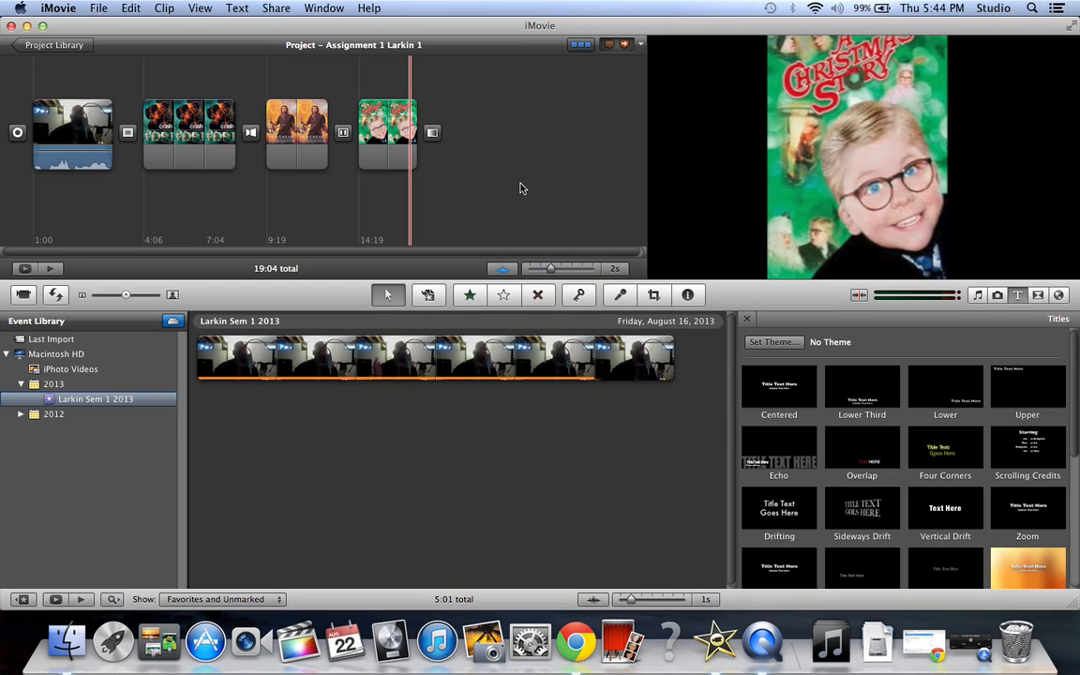
pyautogui.moveTo(529, 192)
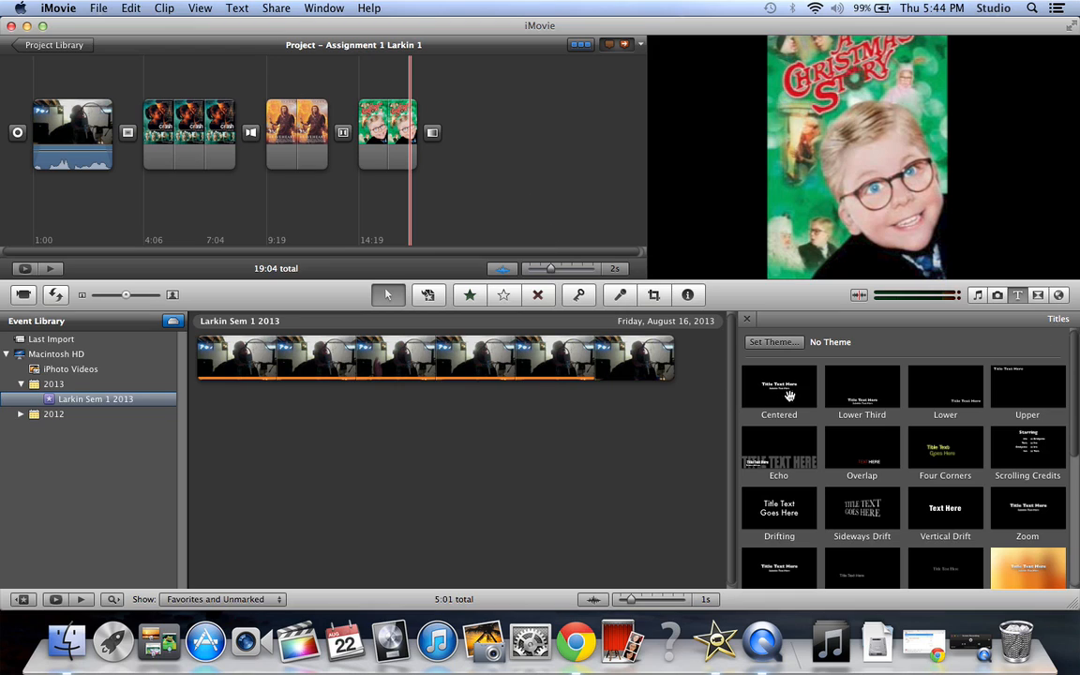
pyautogui.click(296, 132)
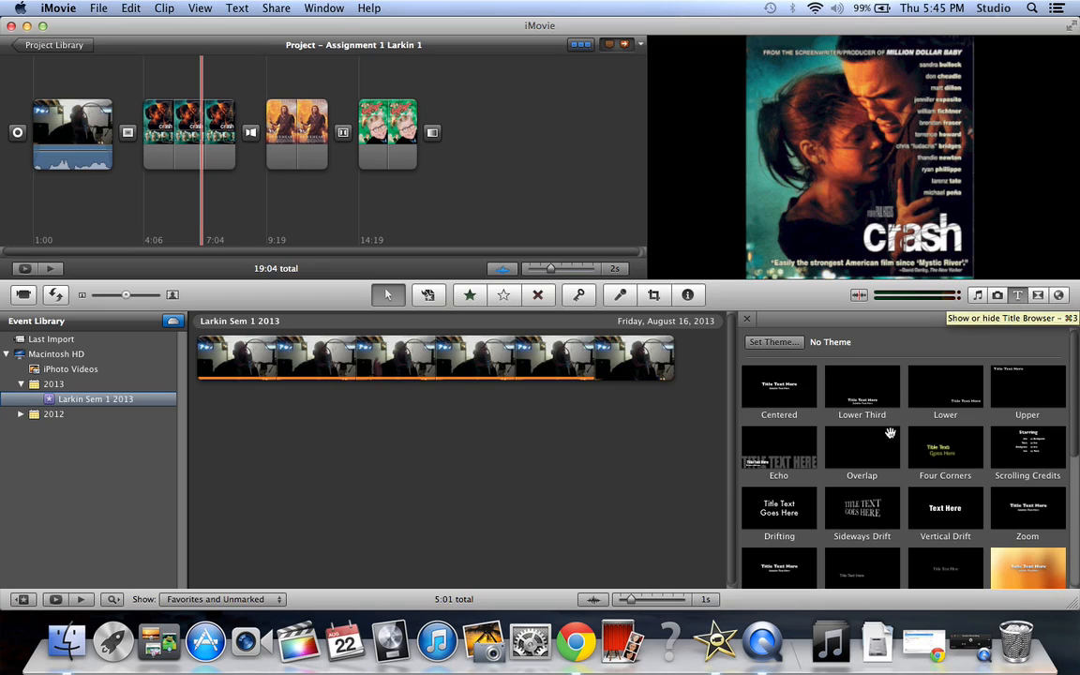
pyautogui.moveTo(855, 471)
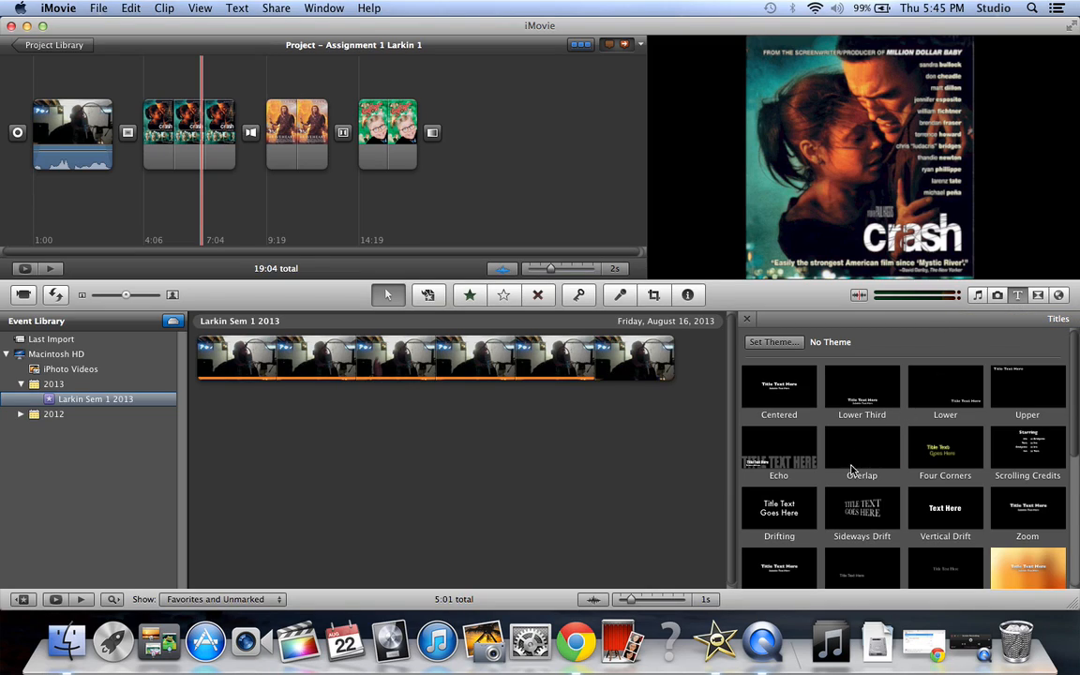
pyautogui.moveTo(874, 523)
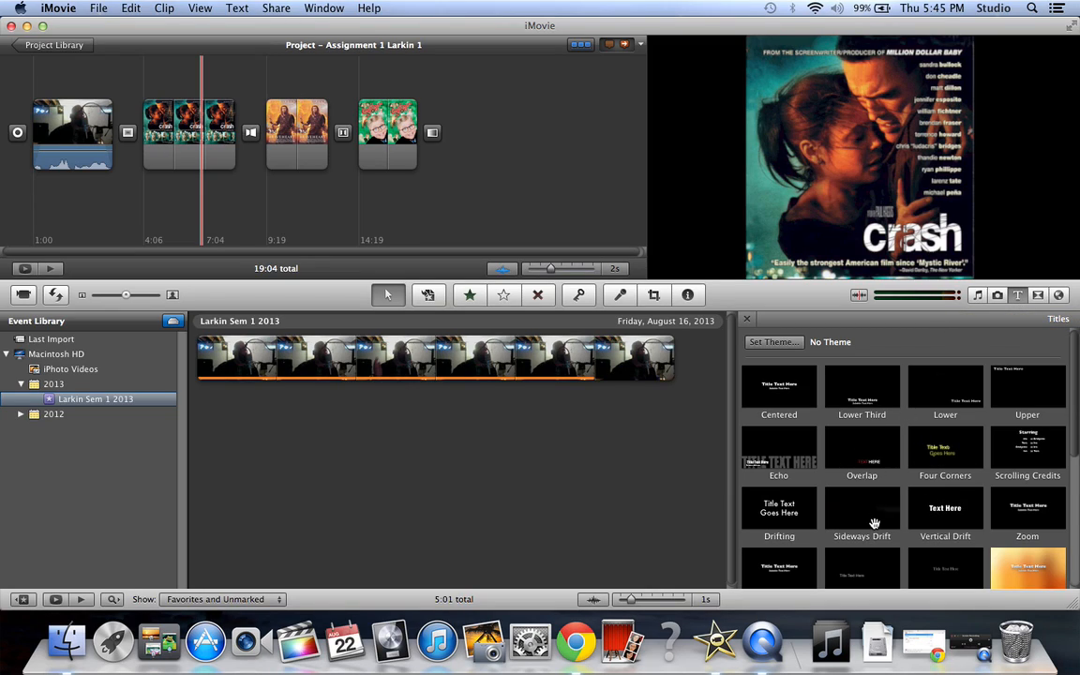
pyautogui.moveTo(865, 457)
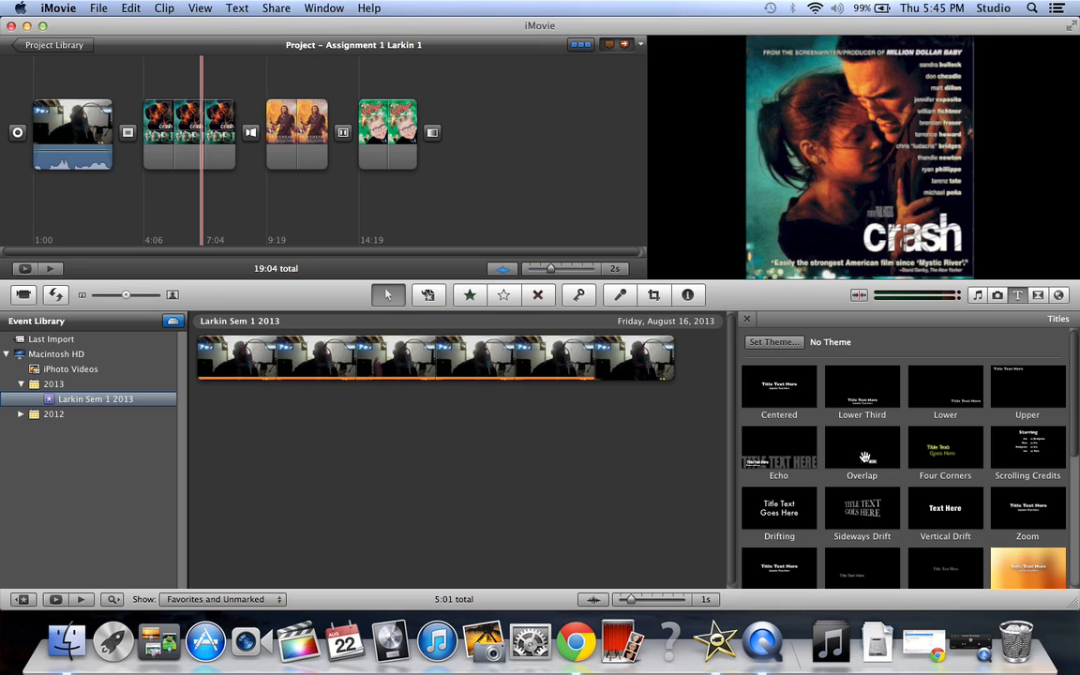
pyautogui.moveTo(867, 458)
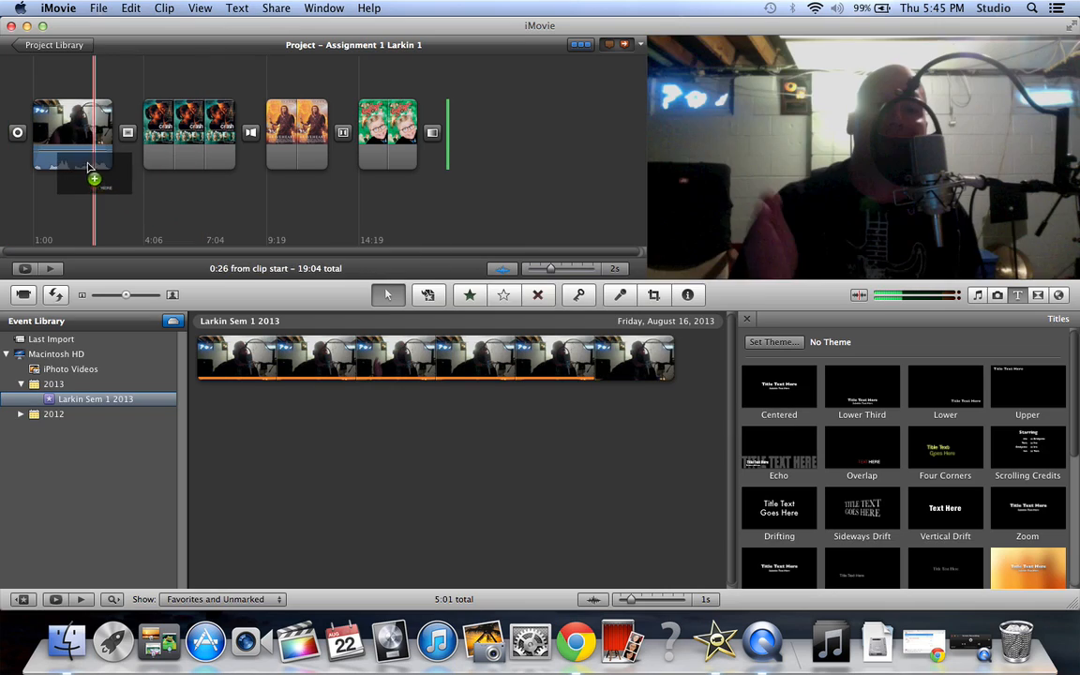
# - Drop the title onto the webcam clip and enter 'Top 3 Favorite Movies'
pyautogui.click(72, 134)
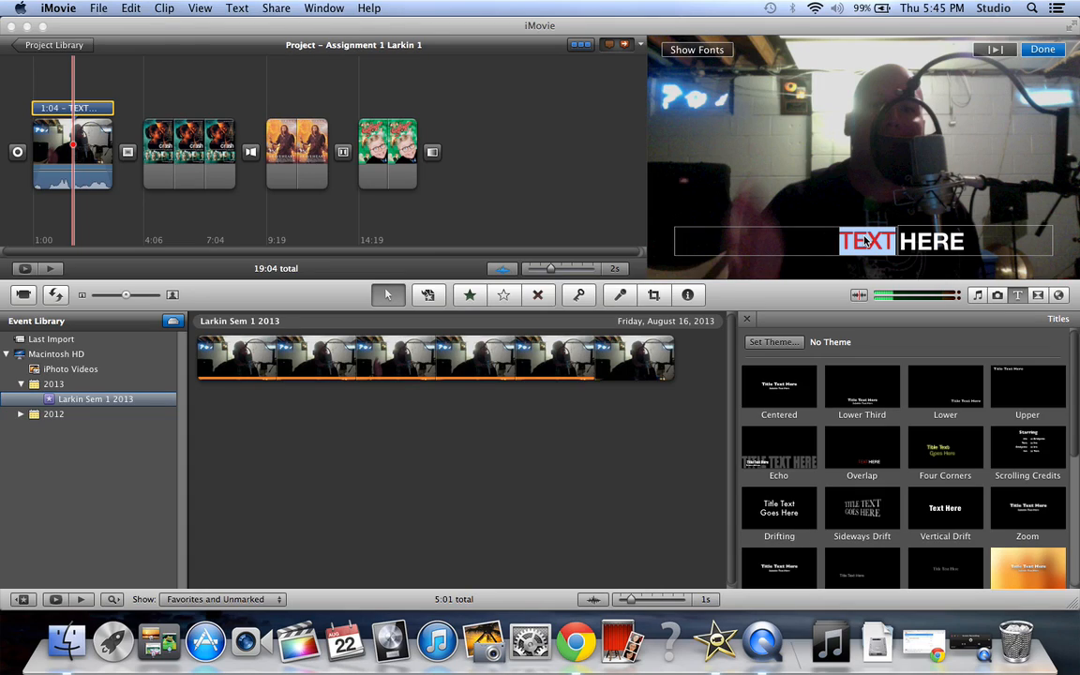
pyautogui.write('Top')
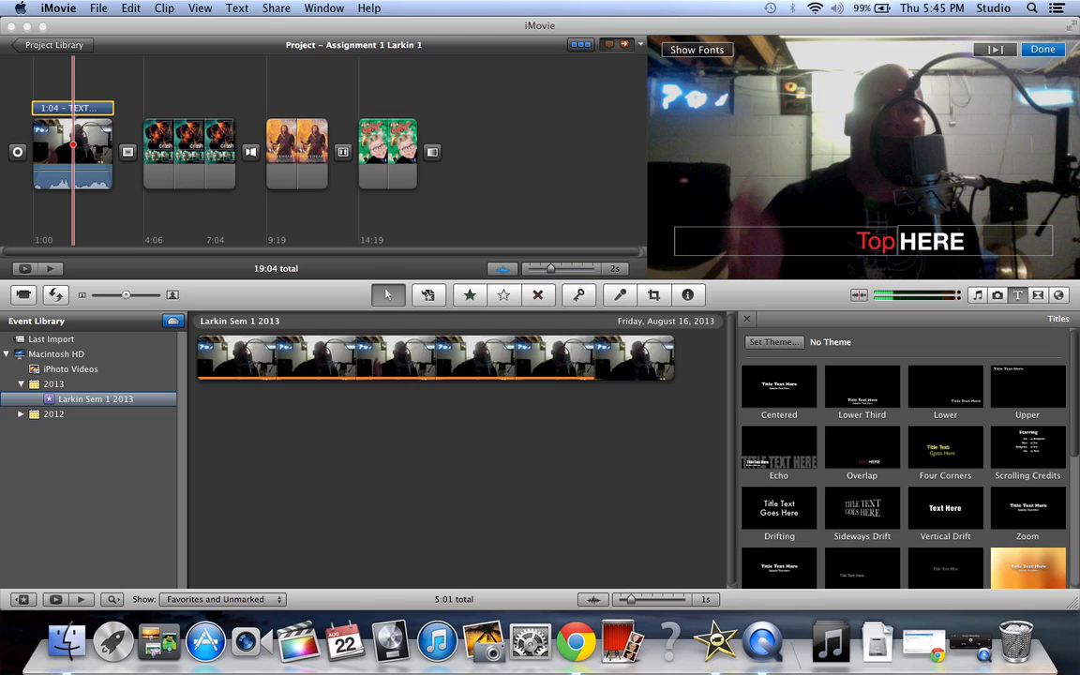
pyautogui.write('3')
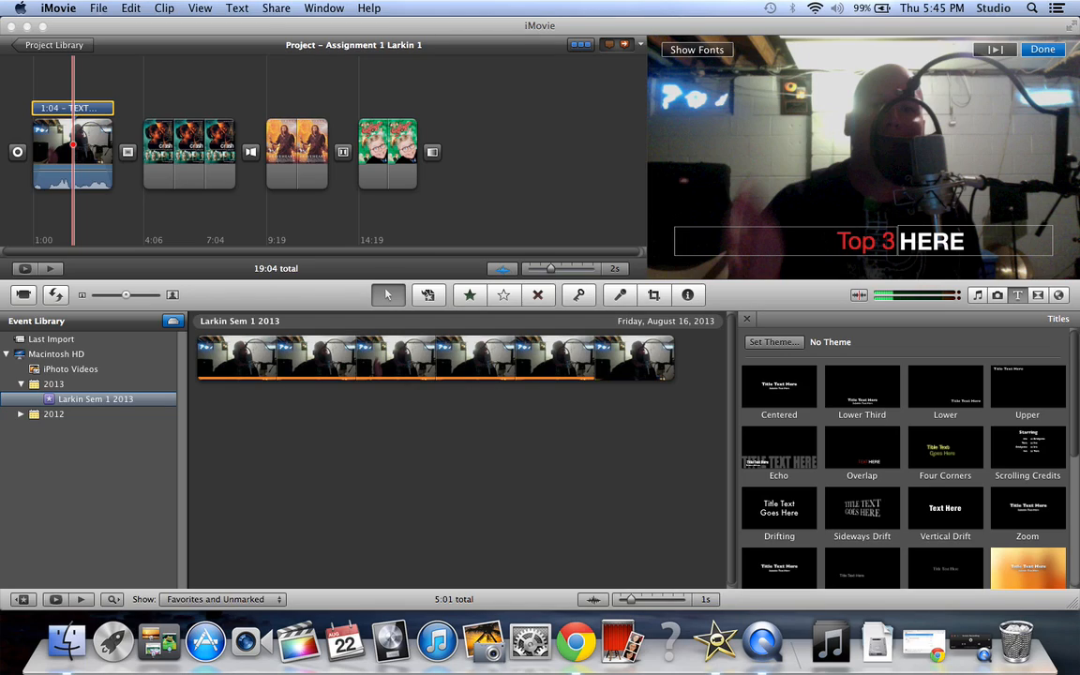
pyautogui.write('Favorites')
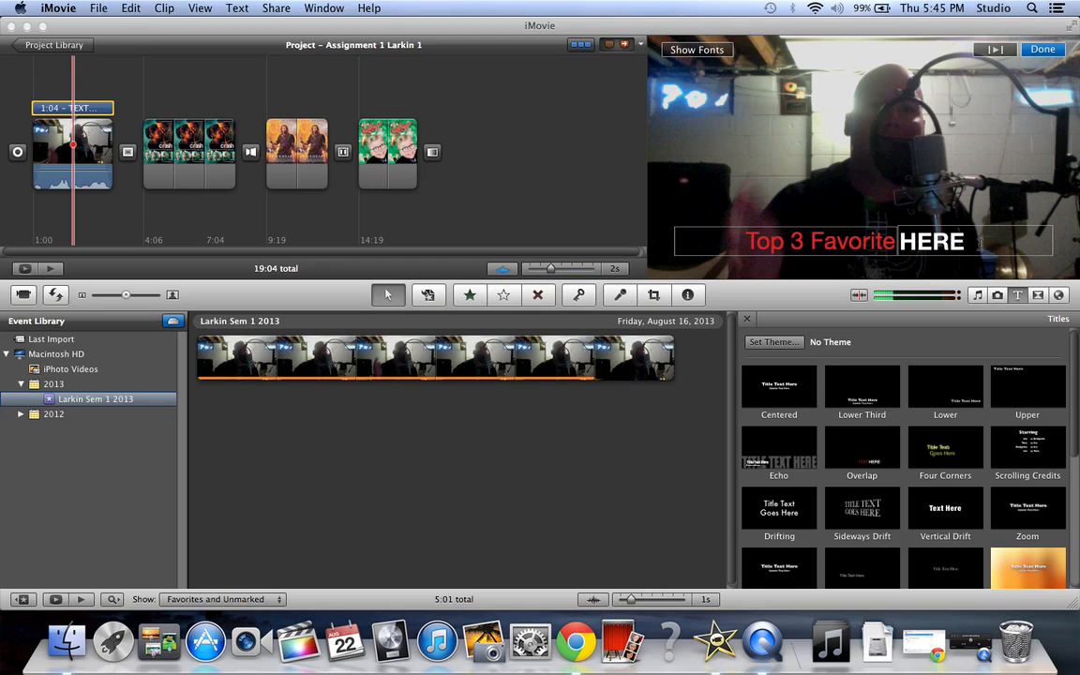
pyautogui.write('Mov')
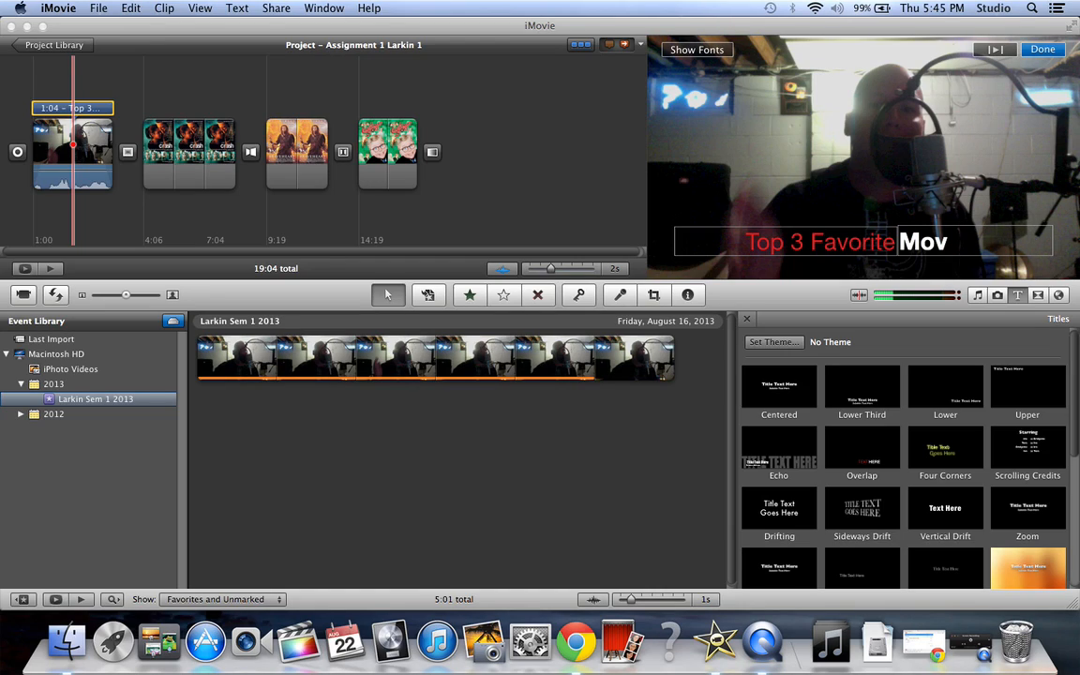
pyautogui.write('ies')
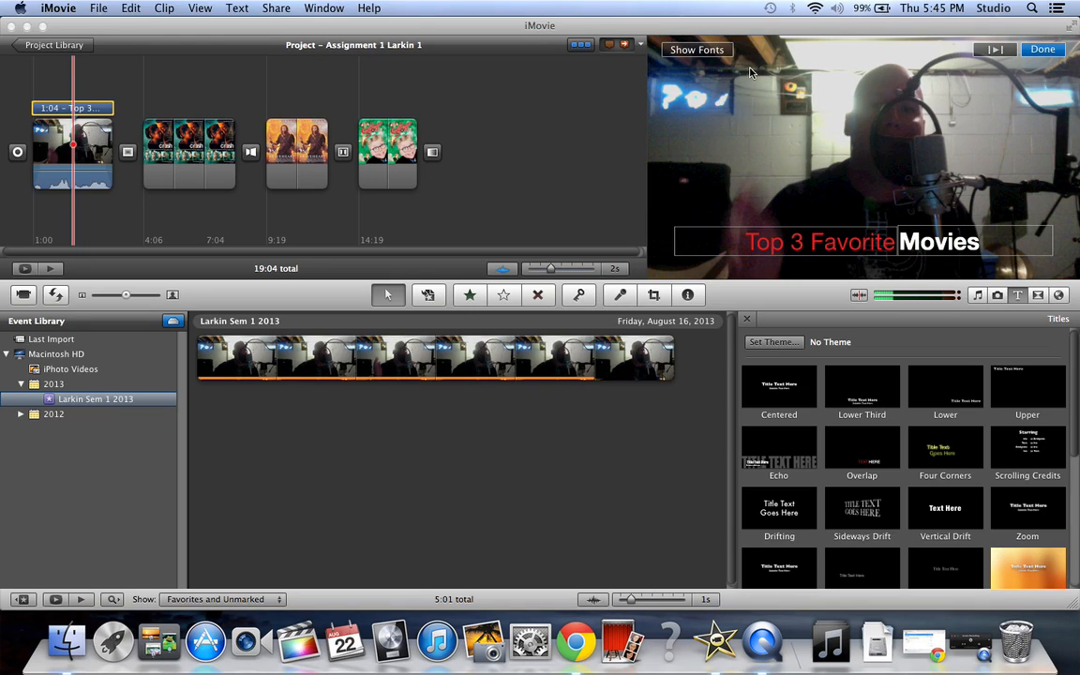
pyautogui.moveTo(698, 52)
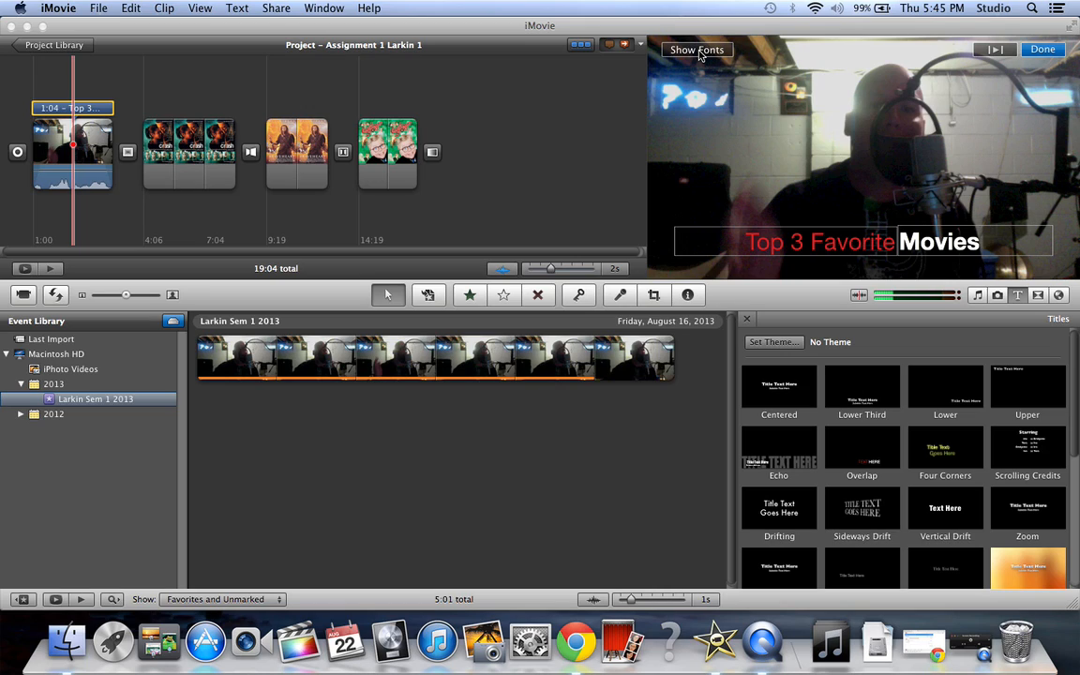
# - Try Impact, American Typewriter, Baskerville and Futura Medium fonts on the title
pyautogui.click(698, 49)
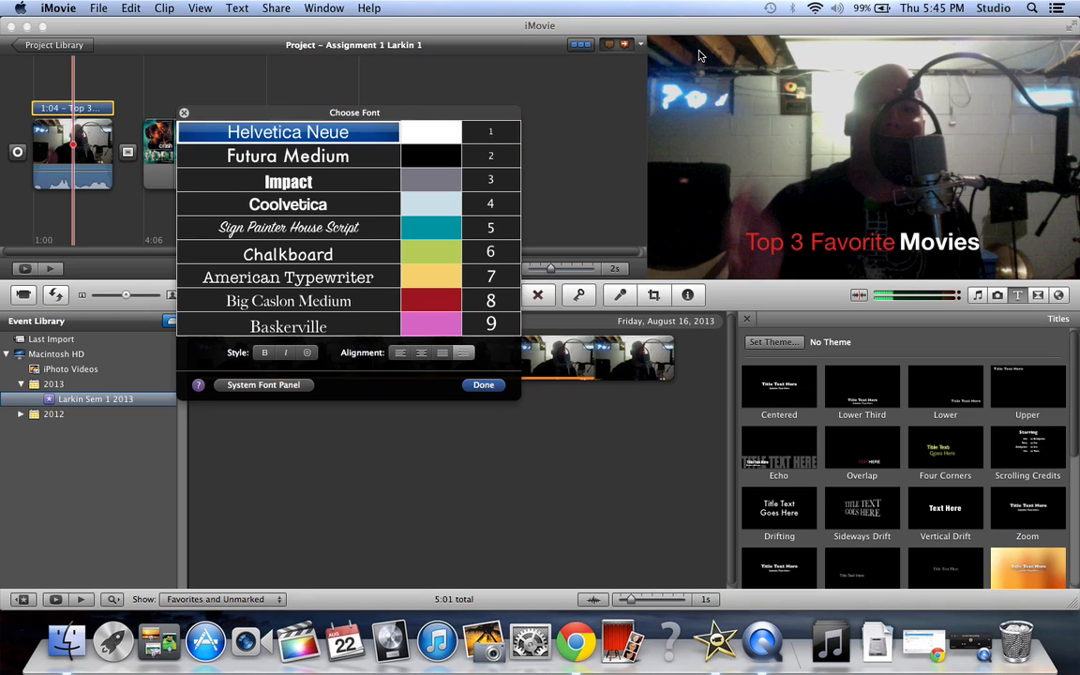
pyautogui.click(288, 181)
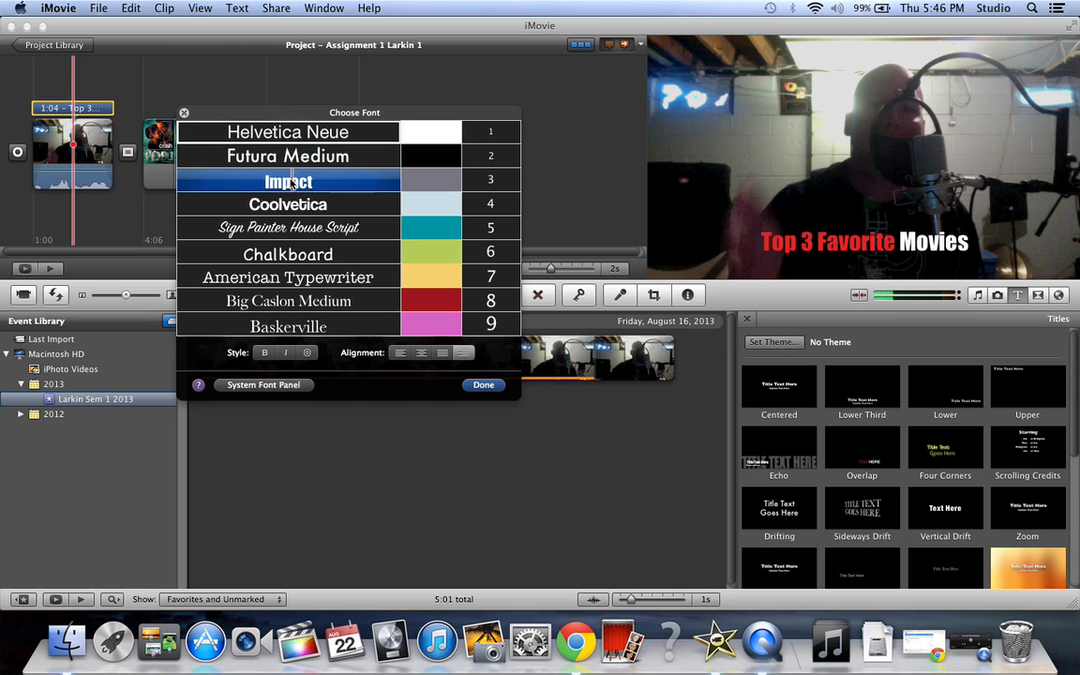
pyautogui.click(288, 276)
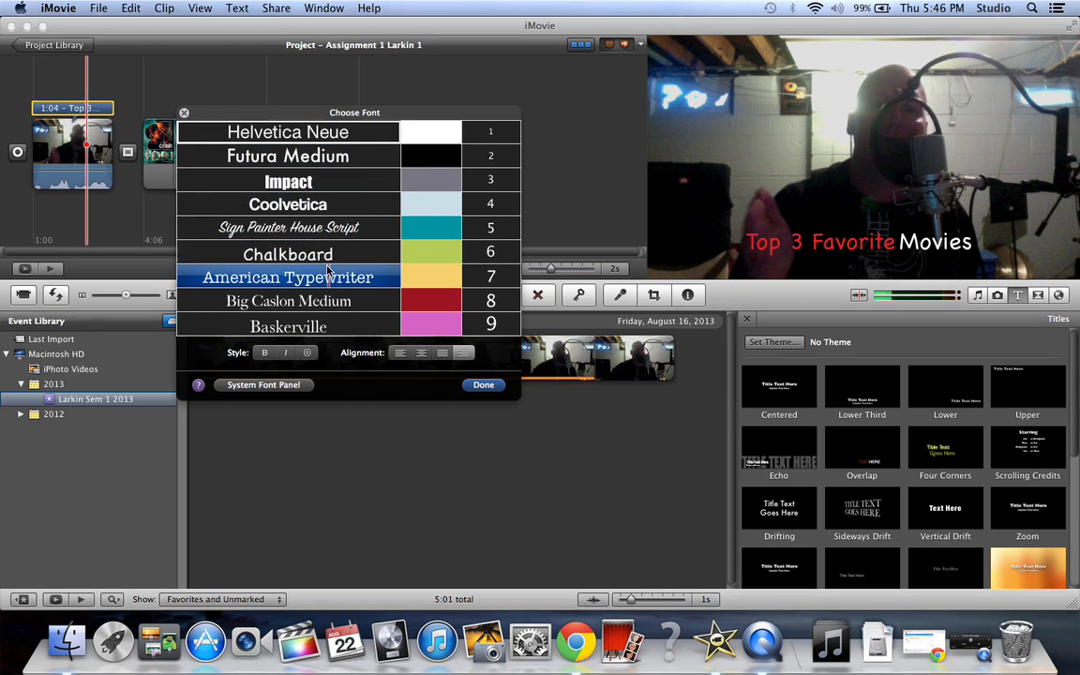
pyautogui.click(288, 327)
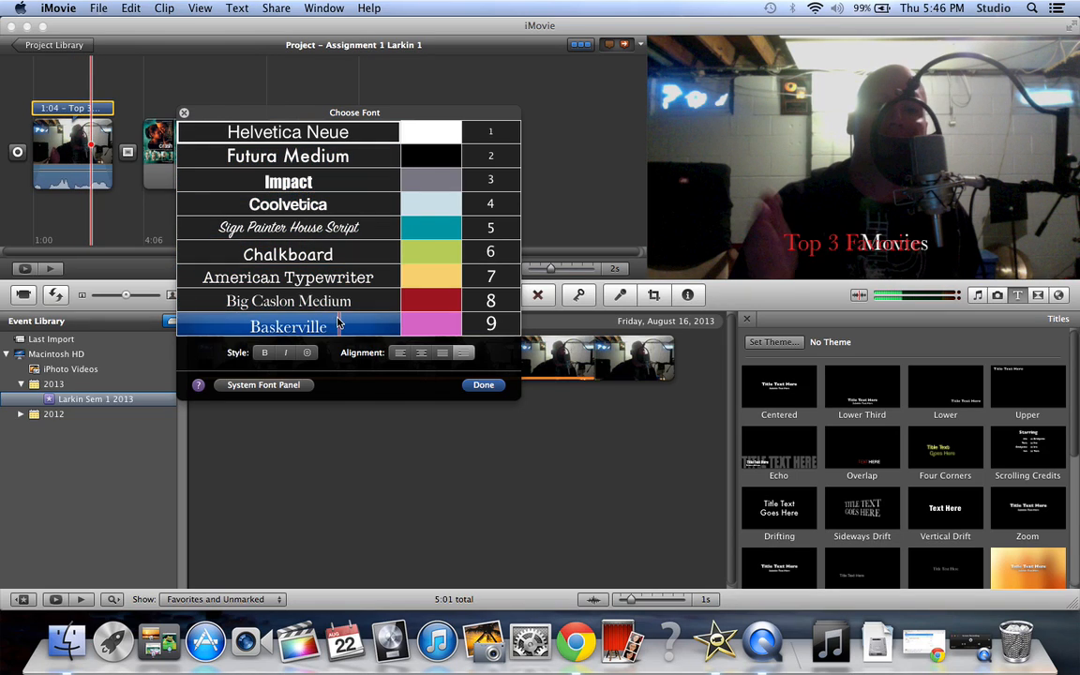
pyautogui.click(288, 156)
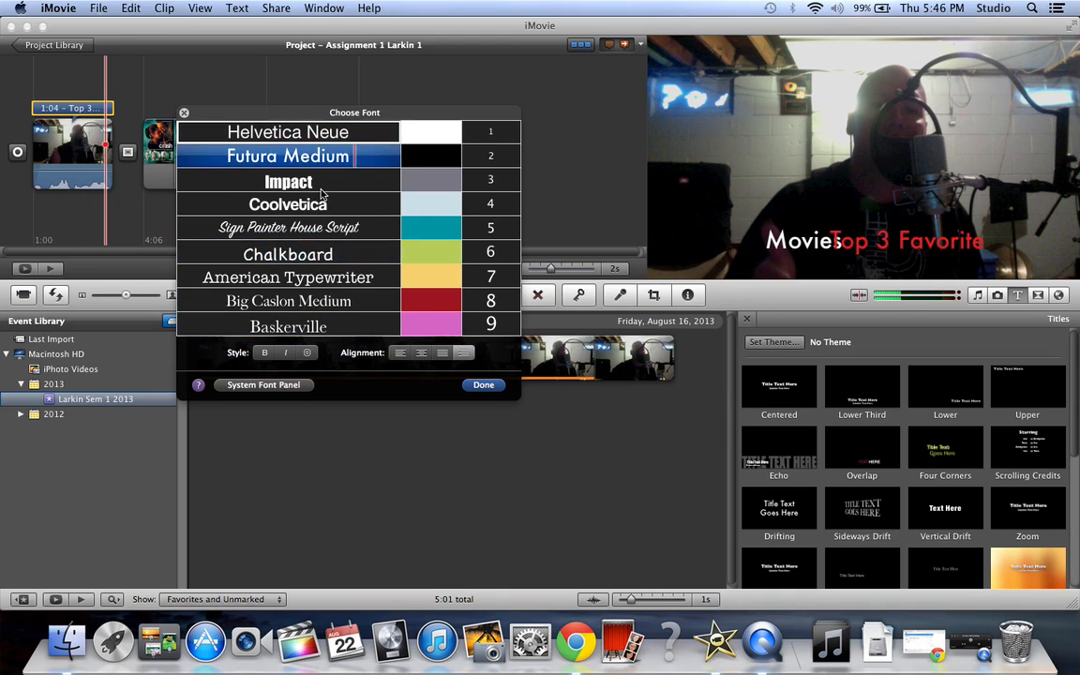
# - Try Sign Painter and American Typewriter, then bring up the System Font Panel
pyautogui.click(288, 227)
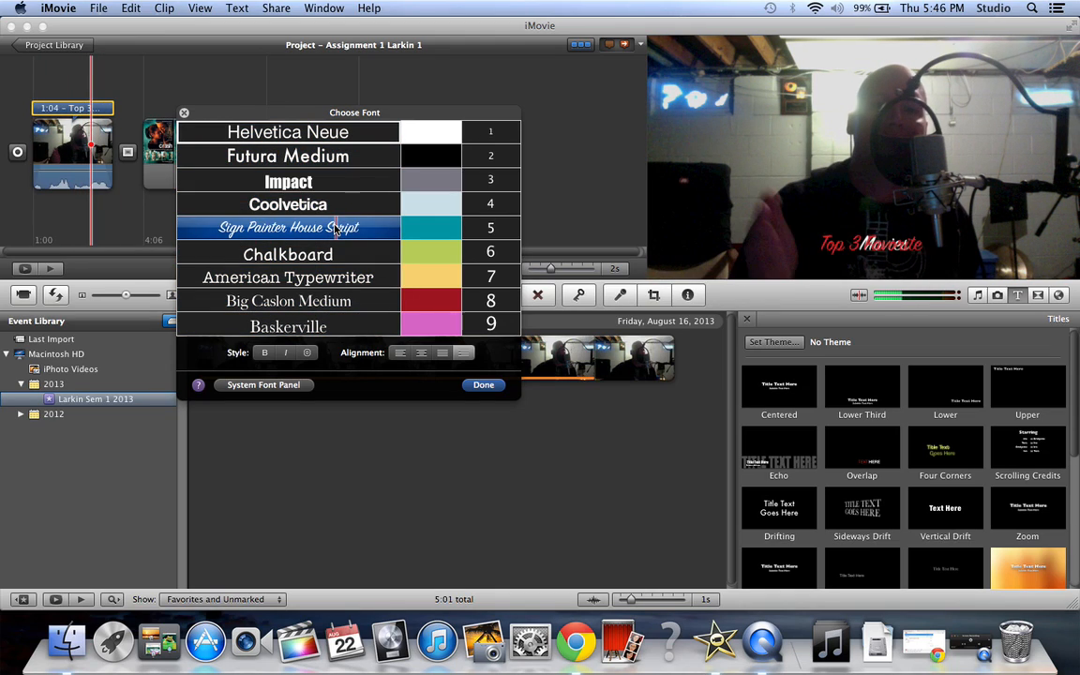
pyautogui.click(288, 277)
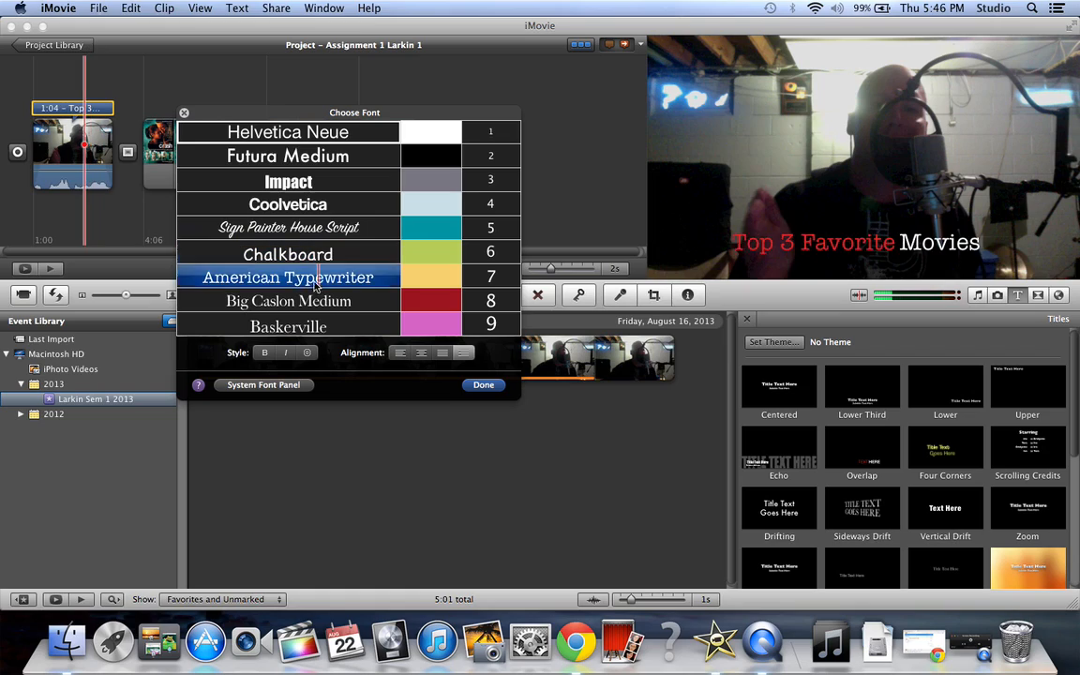
pyautogui.click(288, 131)
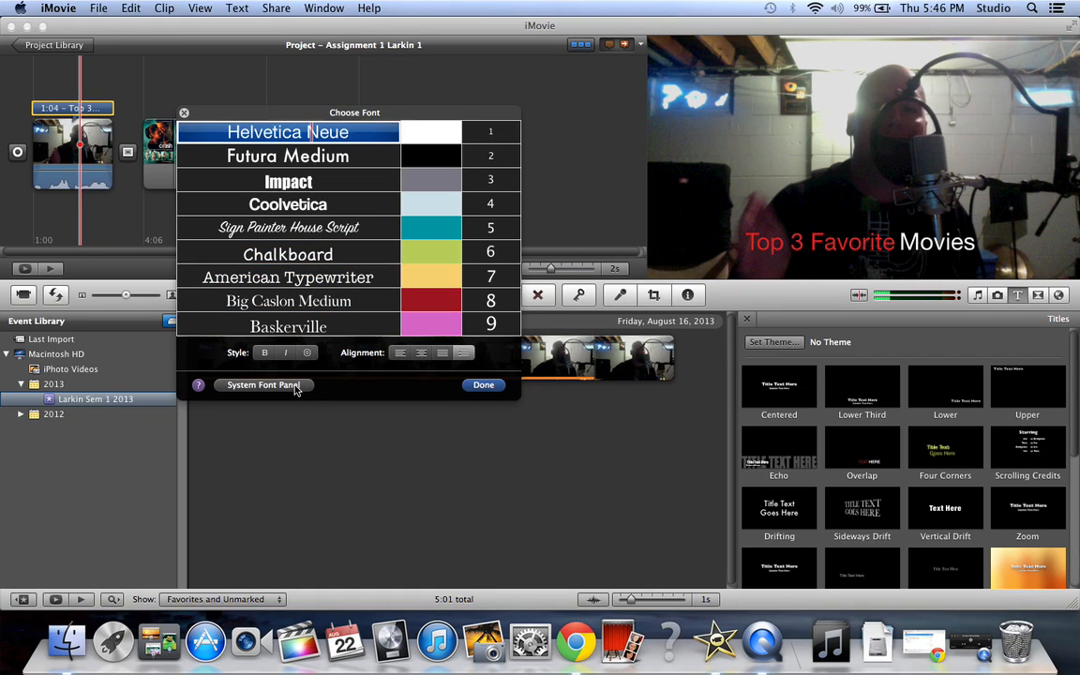
pyautogui.click(262, 384)
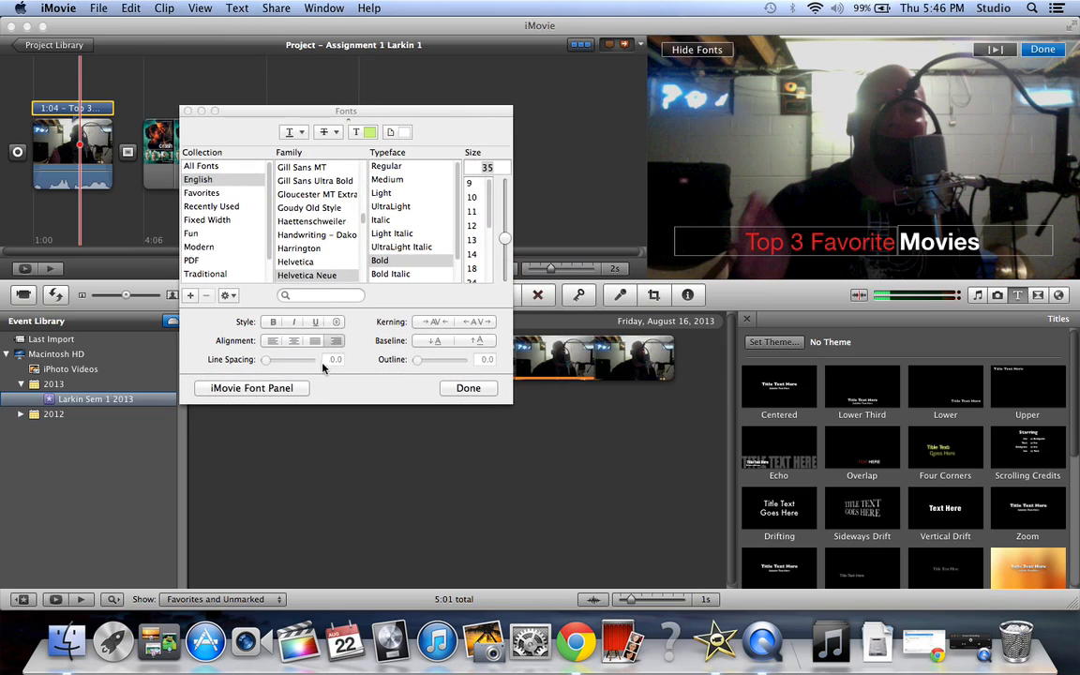
pyautogui.moveTo(310, 361)
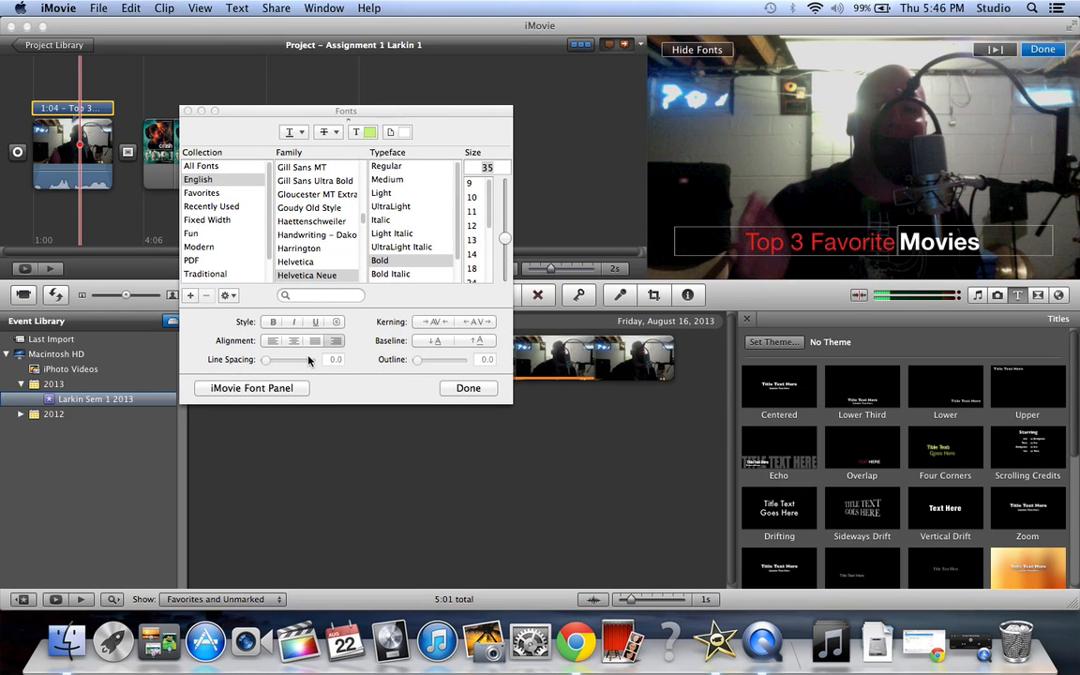
pyautogui.moveTo(336, 198)
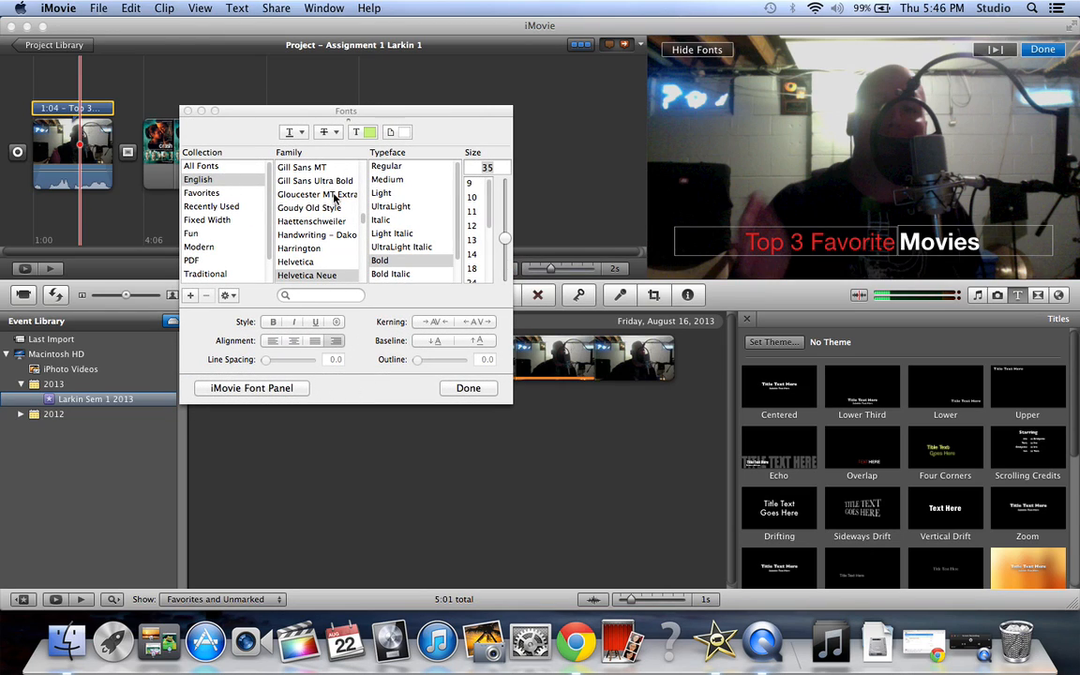
pyautogui.moveTo(303, 235)
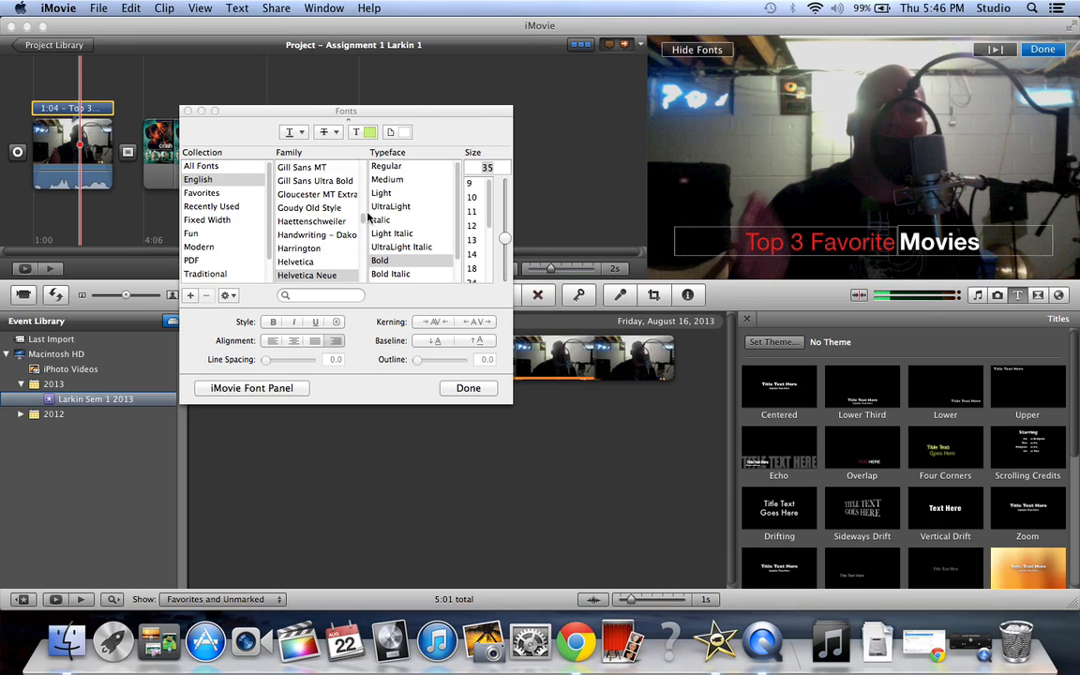
pyautogui.moveTo(335, 279)
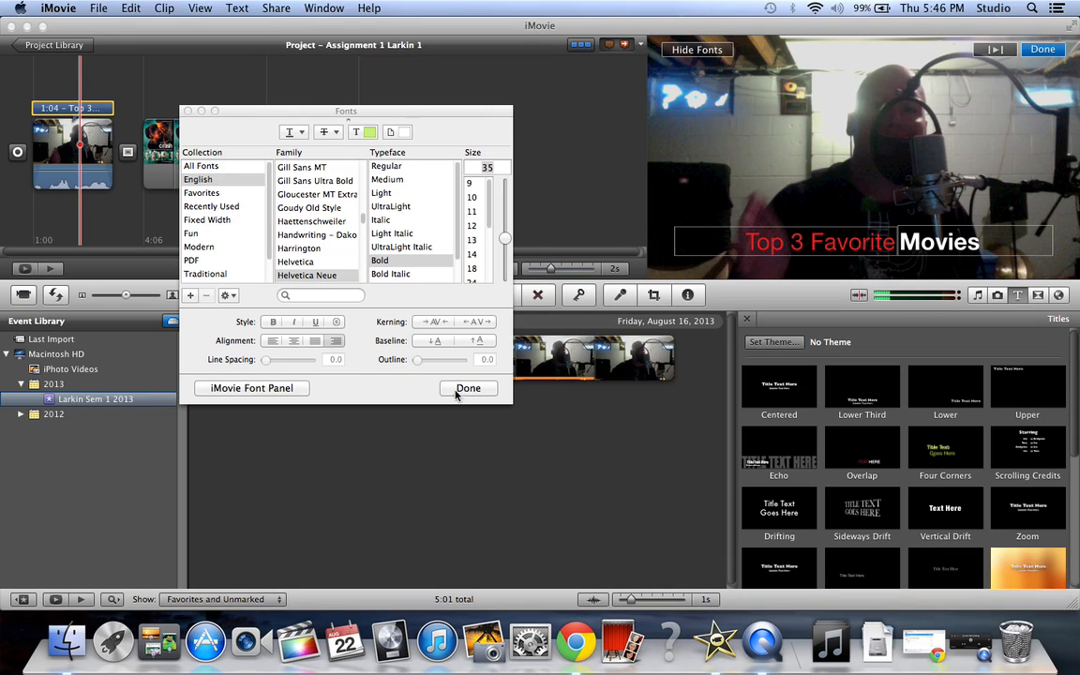
# - Try Coolvetica, switch back to Helvetica Neue, and finish with Done
pyautogui.click(251, 387)
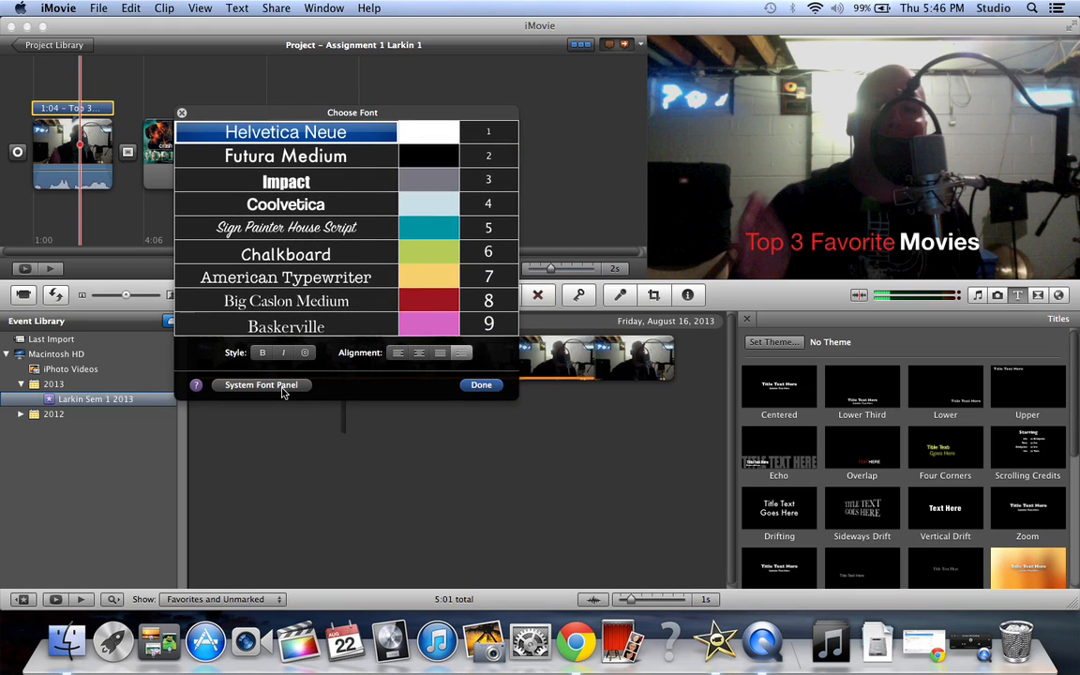
pyautogui.click(286, 205)
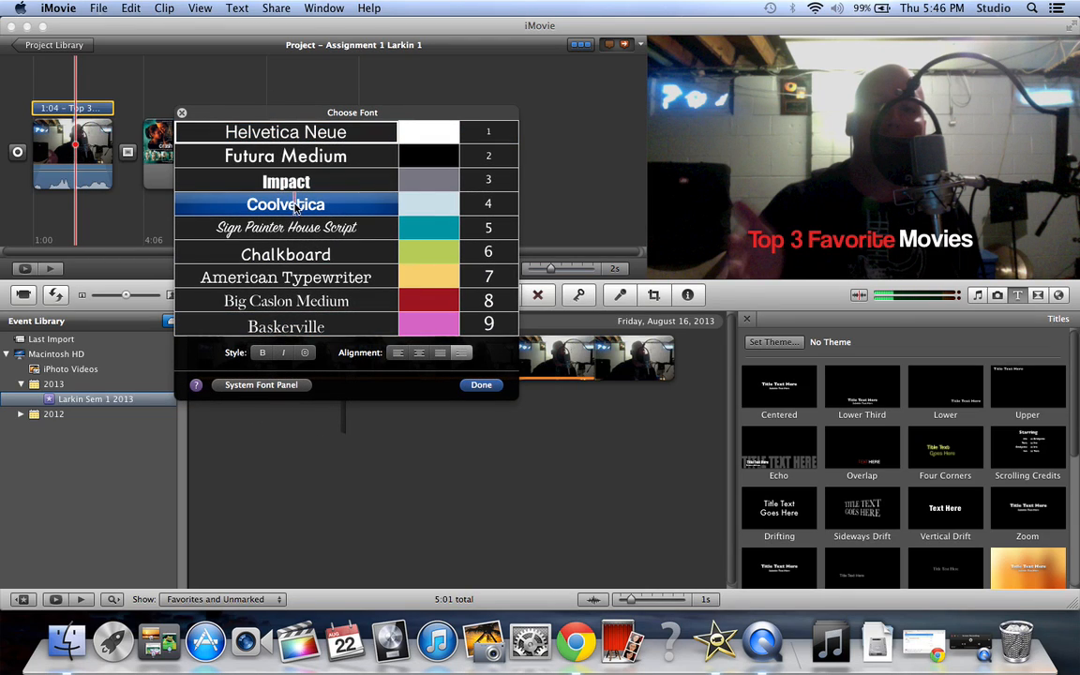
pyautogui.click(286, 132)
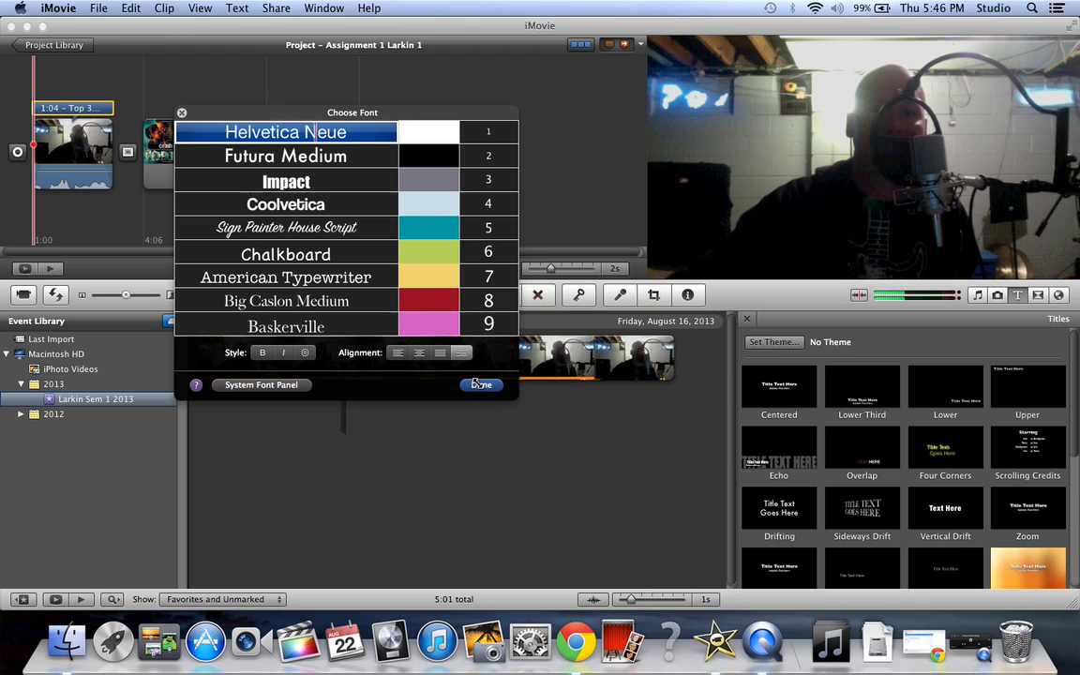
pyautogui.click(480, 384)
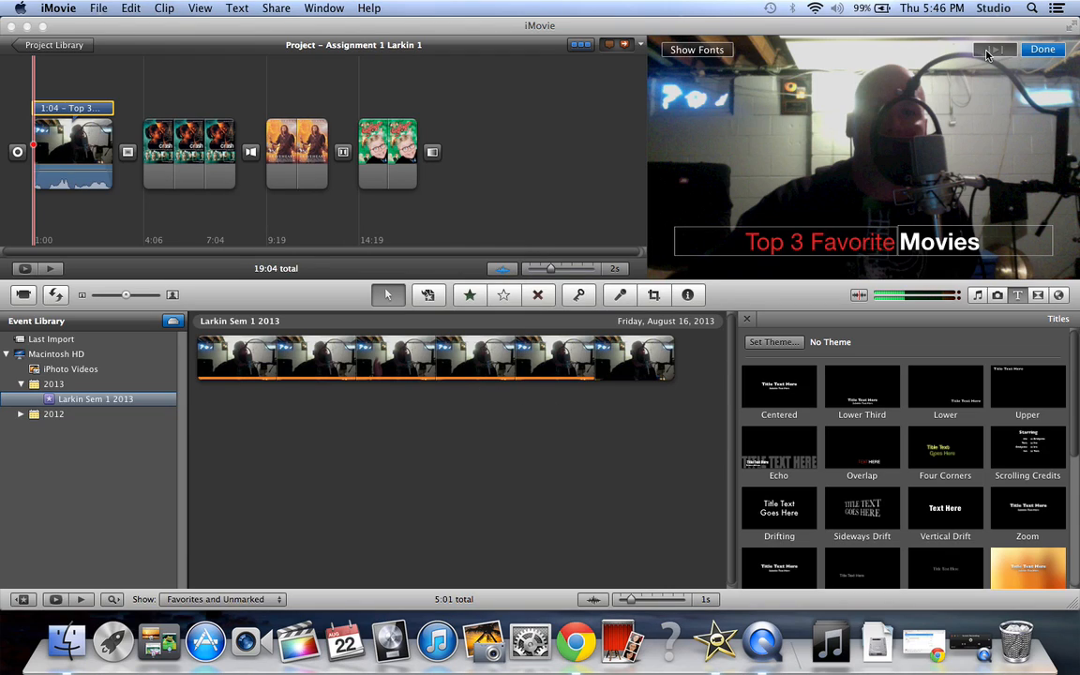
# - Preview the title, then stretch it from 1:04 to 3:21 across the webcam clip
pyautogui.click(1043, 49)
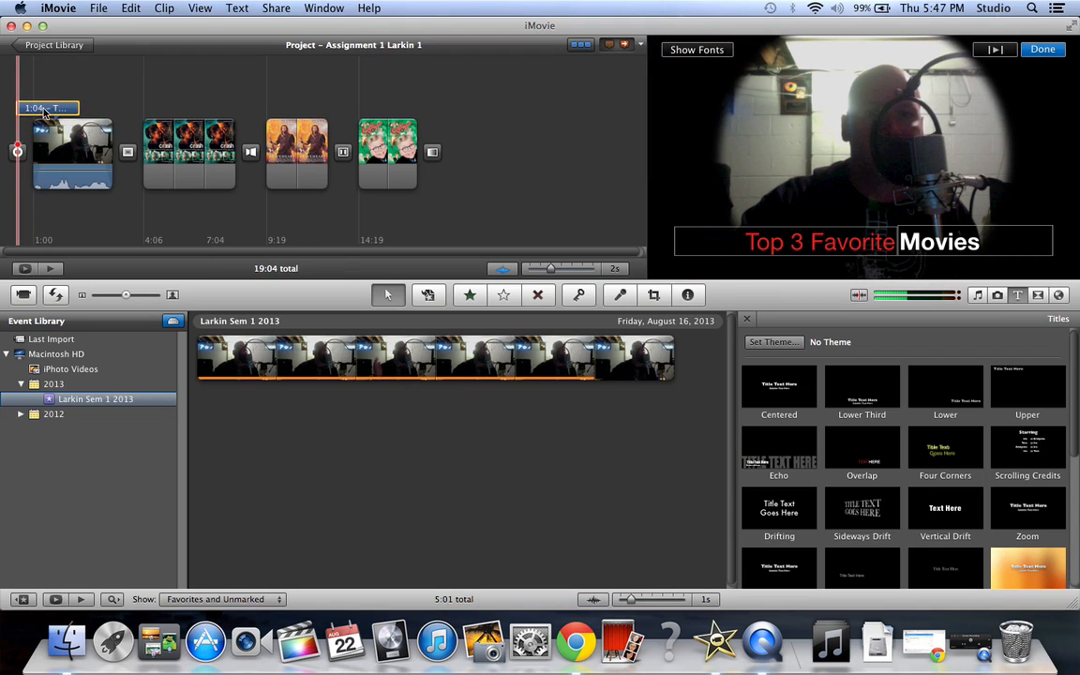
pyautogui.moveTo(80, 111)
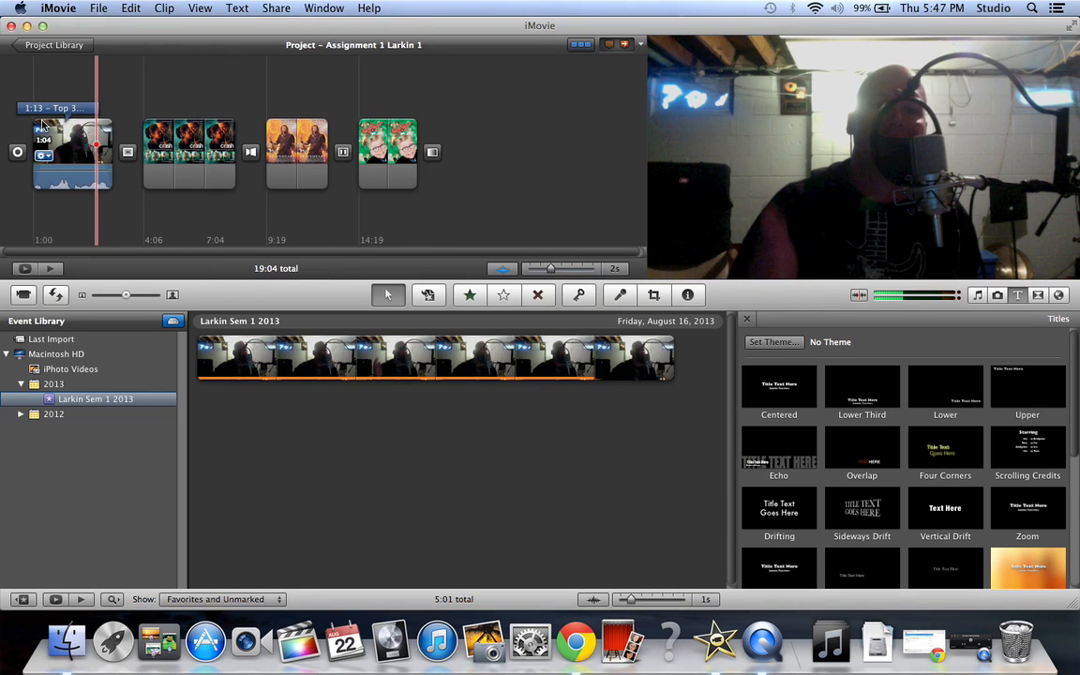
pyautogui.moveTo(96, 150); pyautogui.dragTo(122, 150)
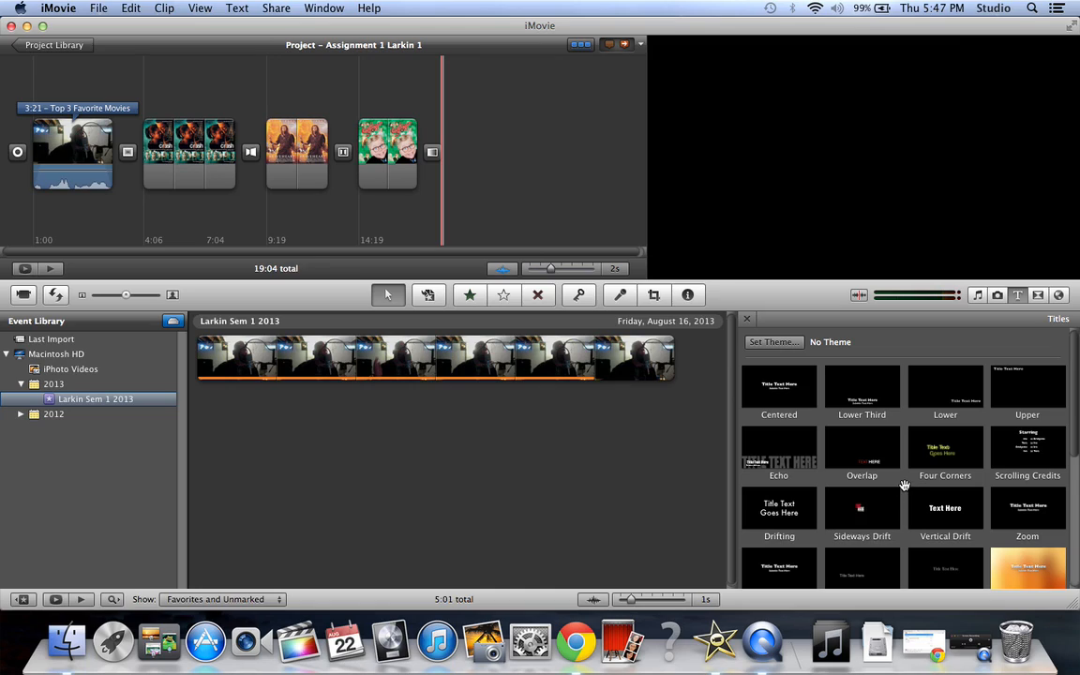
# - Scroll the Titles browser and place a new title clip after the last clip
pyautogui.scroll(-3)
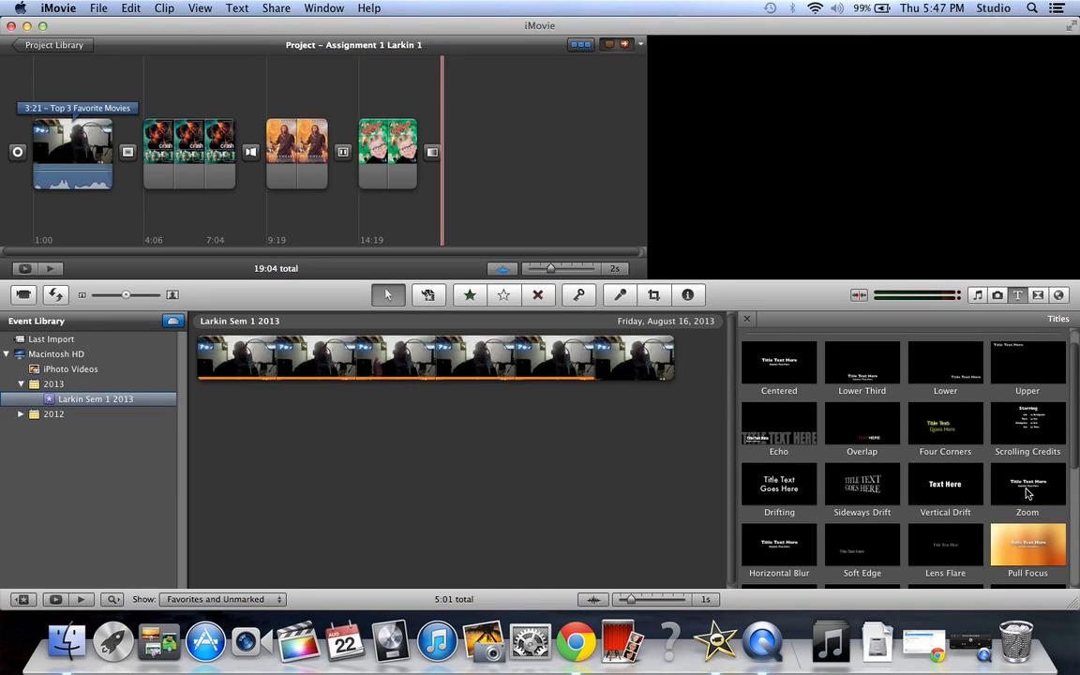
pyautogui.scroll(-3)
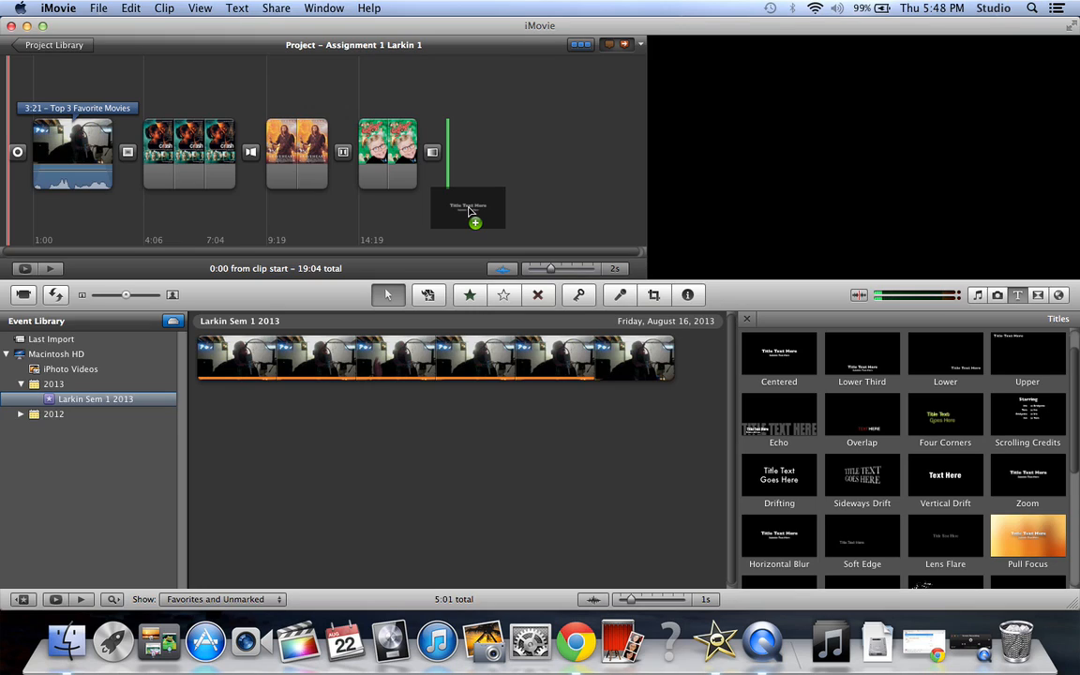
pyautogui.click(469, 206)
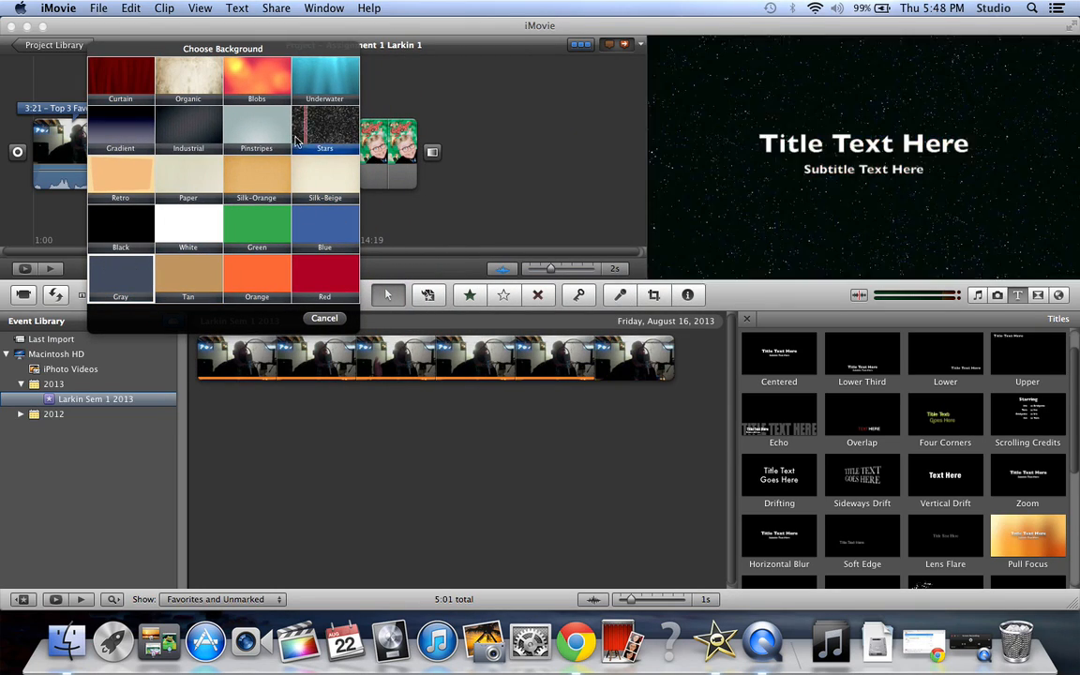
pyautogui.moveTo(187, 132)
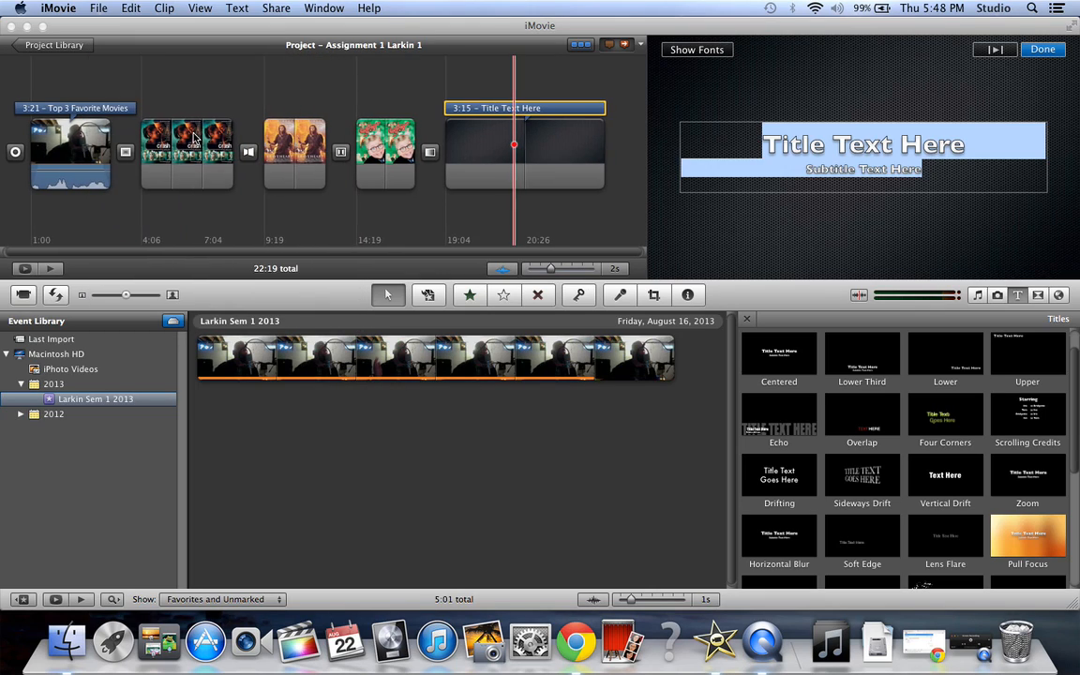
pyautogui.moveTo(735, 147)
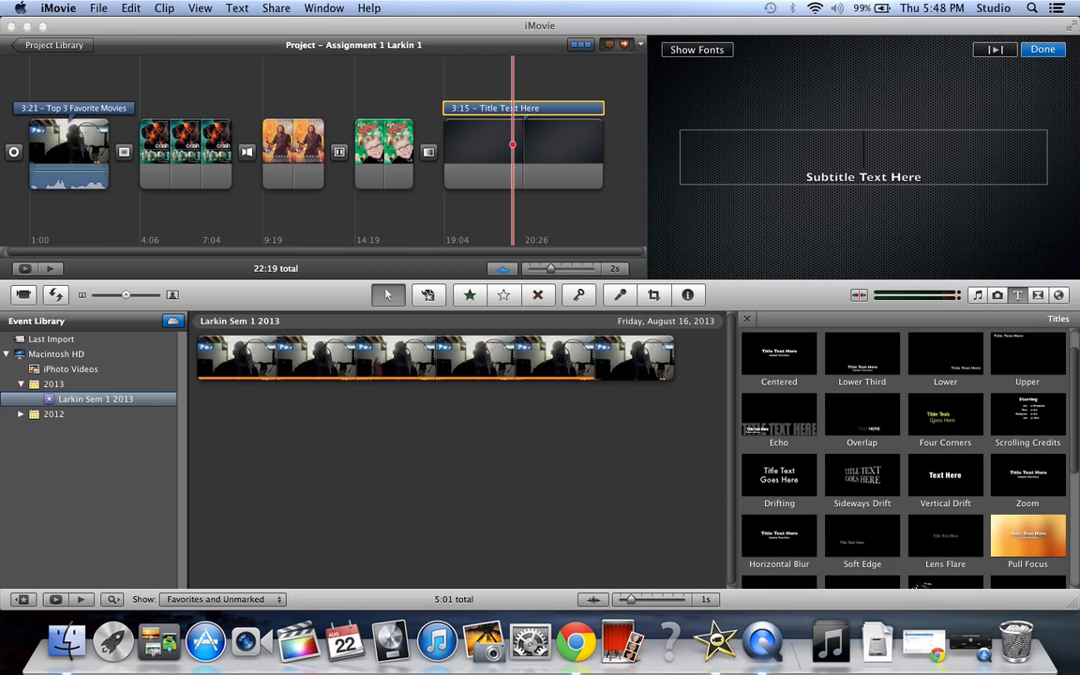
# - Enter 'Made By' as the title and 'Brian Larkin' as the subtitle
pyautogui.write('Made B')
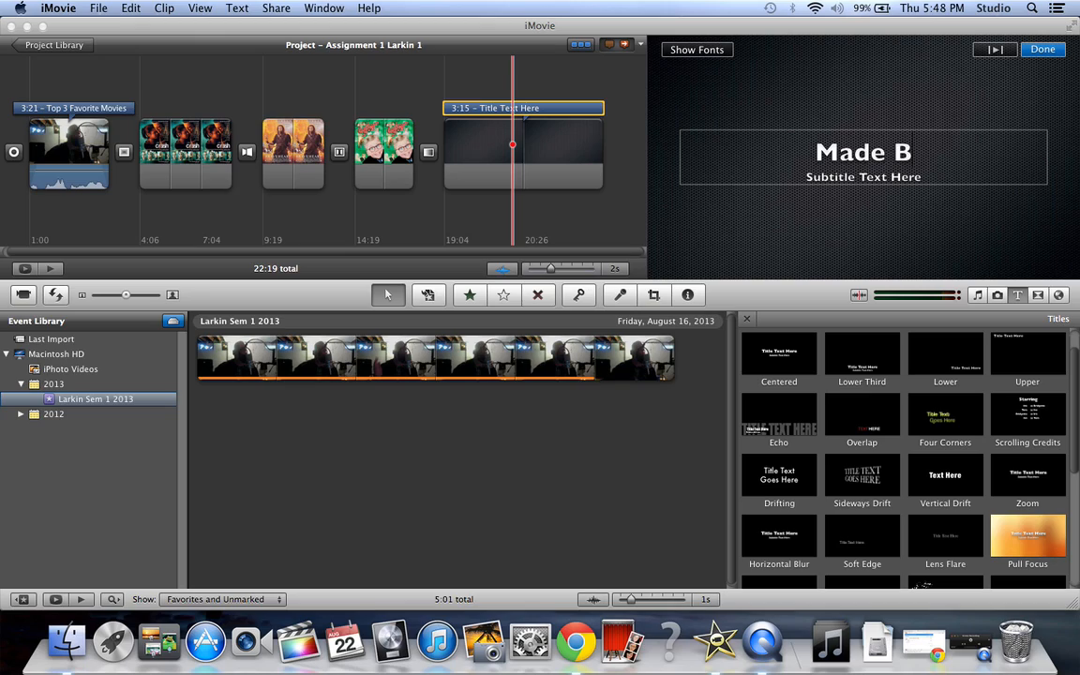
pyautogui.write('y')
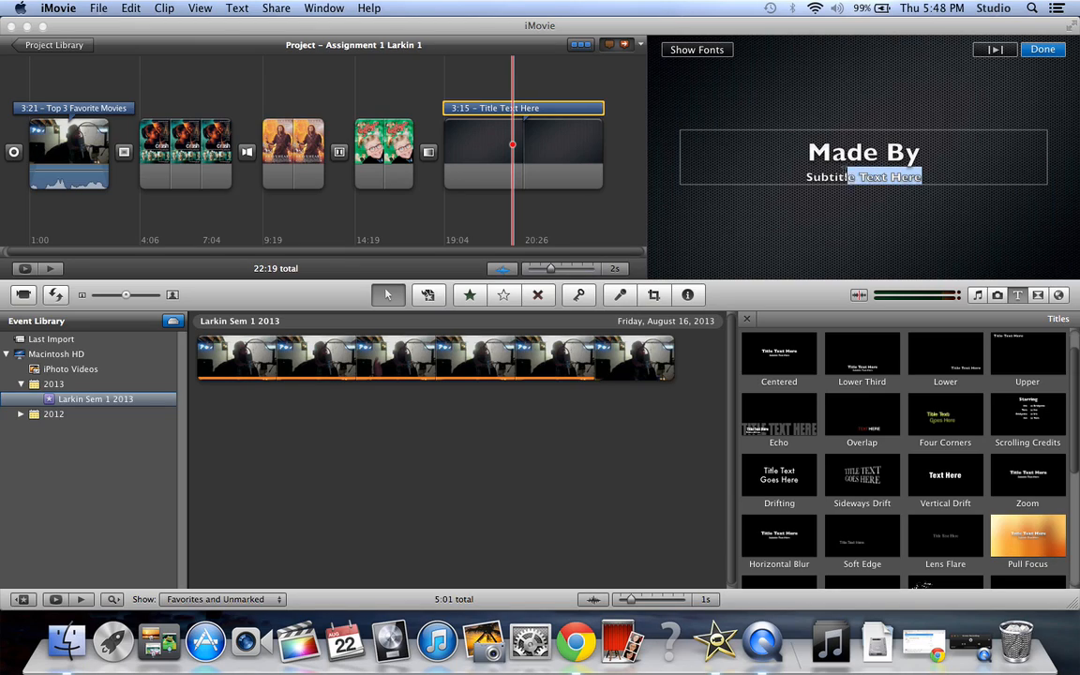
pyautogui.write('Brian L')
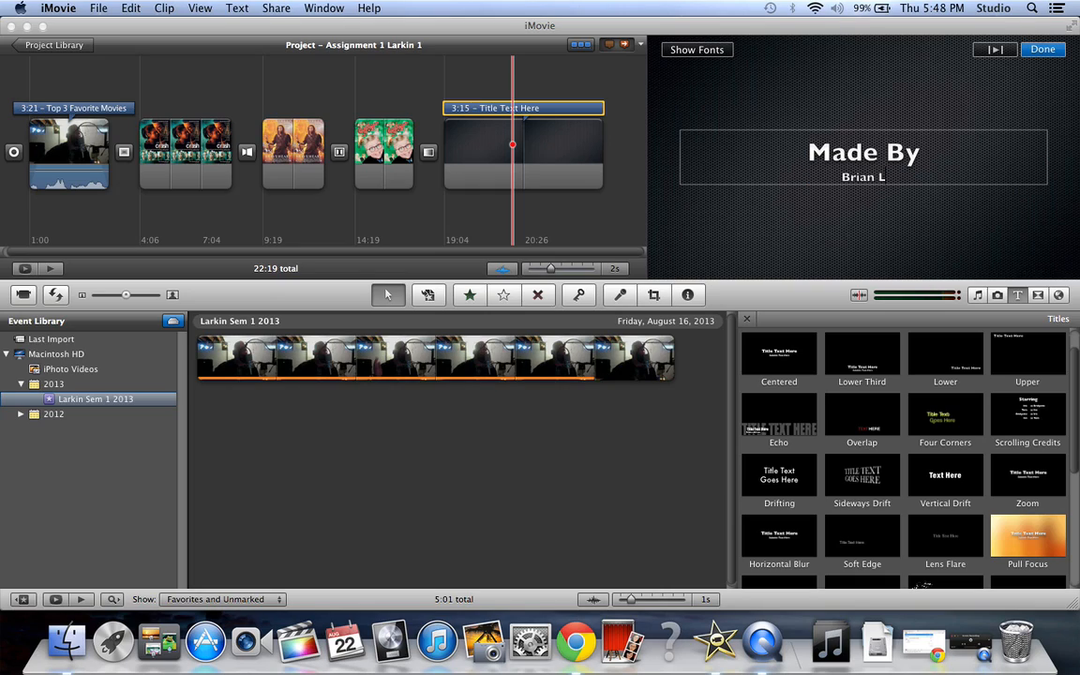
pyautogui.write('arkin')
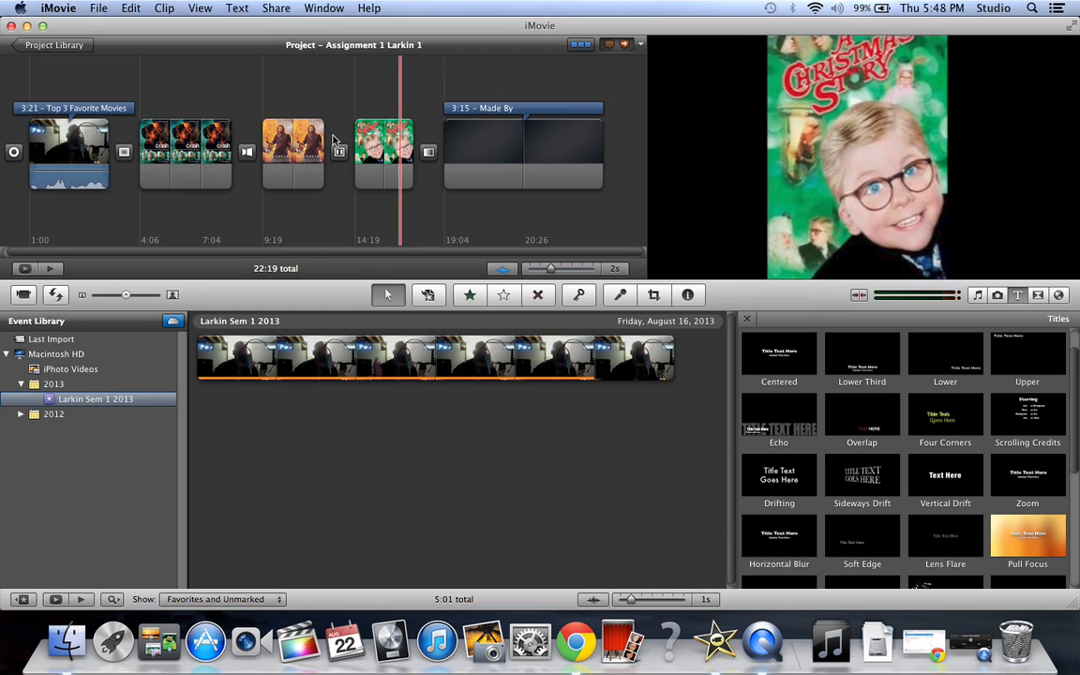
pyautogui.click(453, 155)
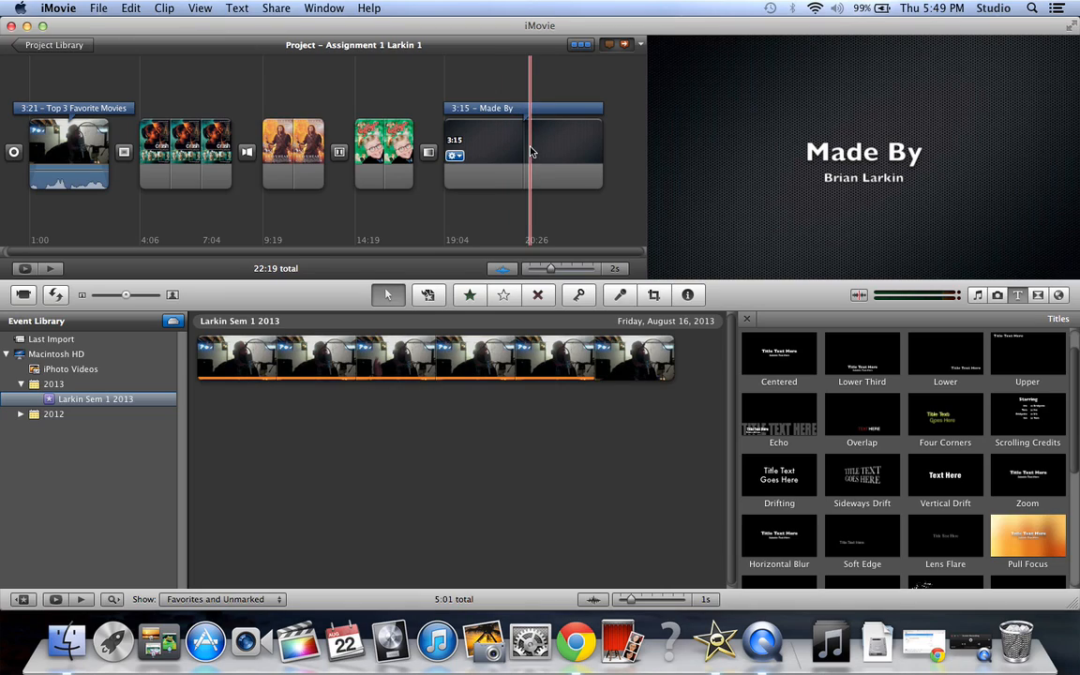
pyautogui.click(522, 155)
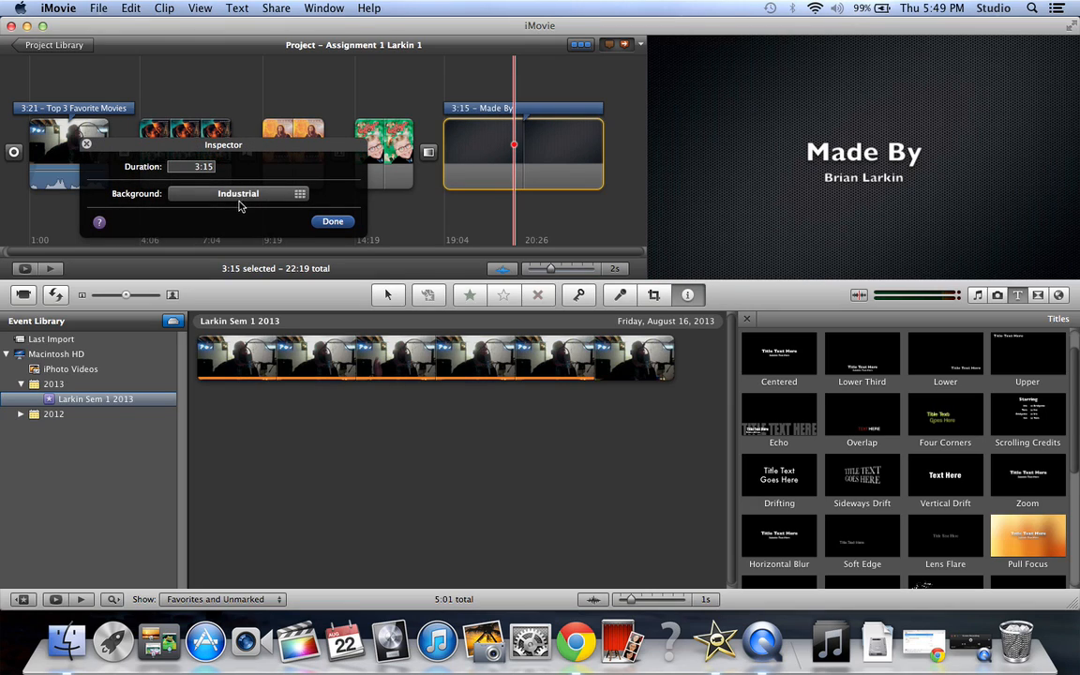
pyautogui.click(300, 193)
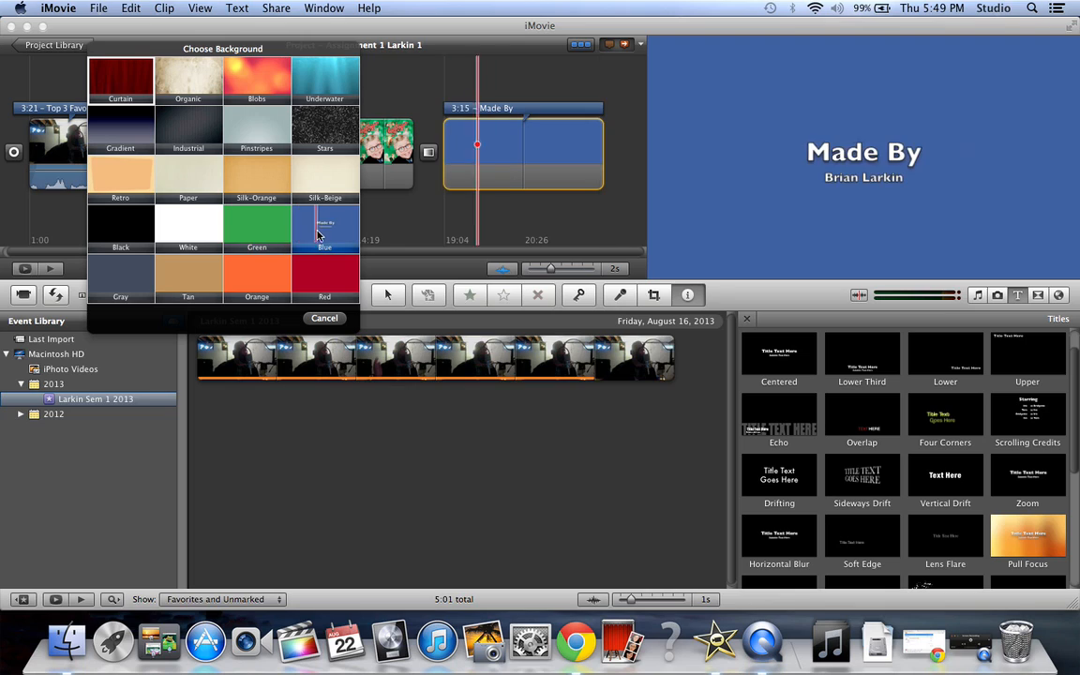
pyautogui.click(188, 129)
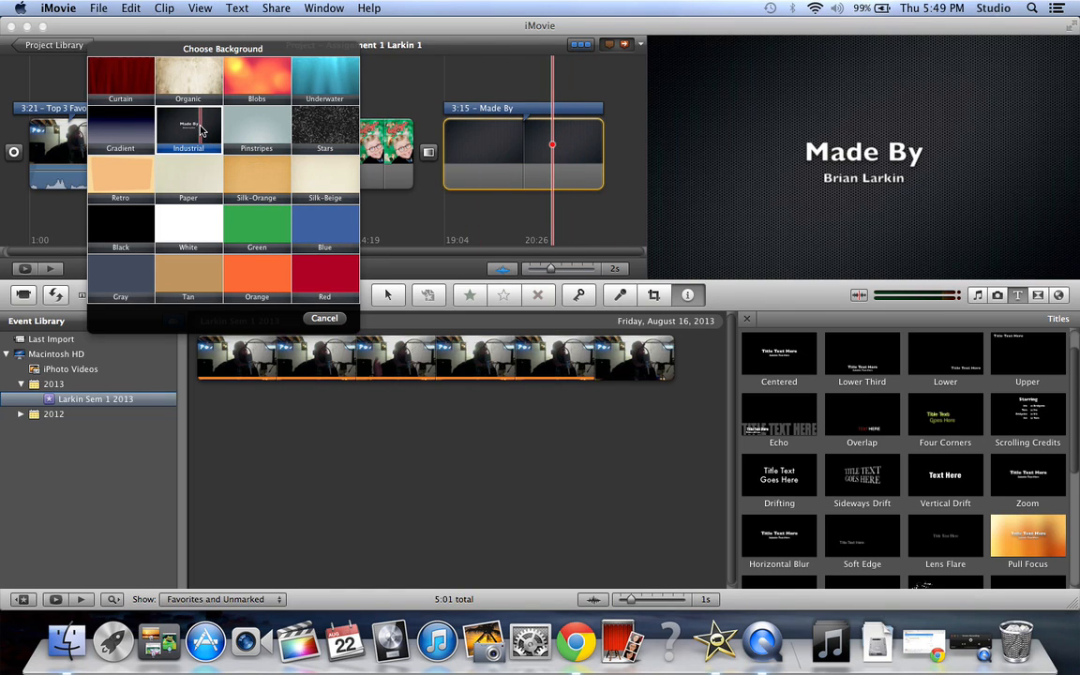
pyautogui.click(324, 318)
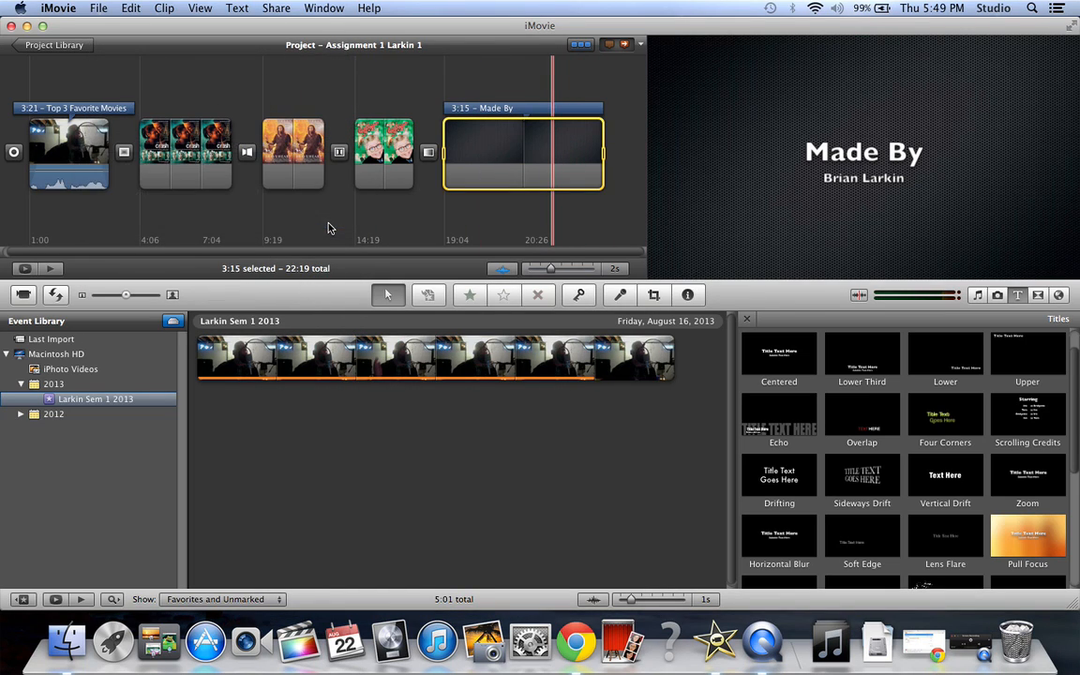